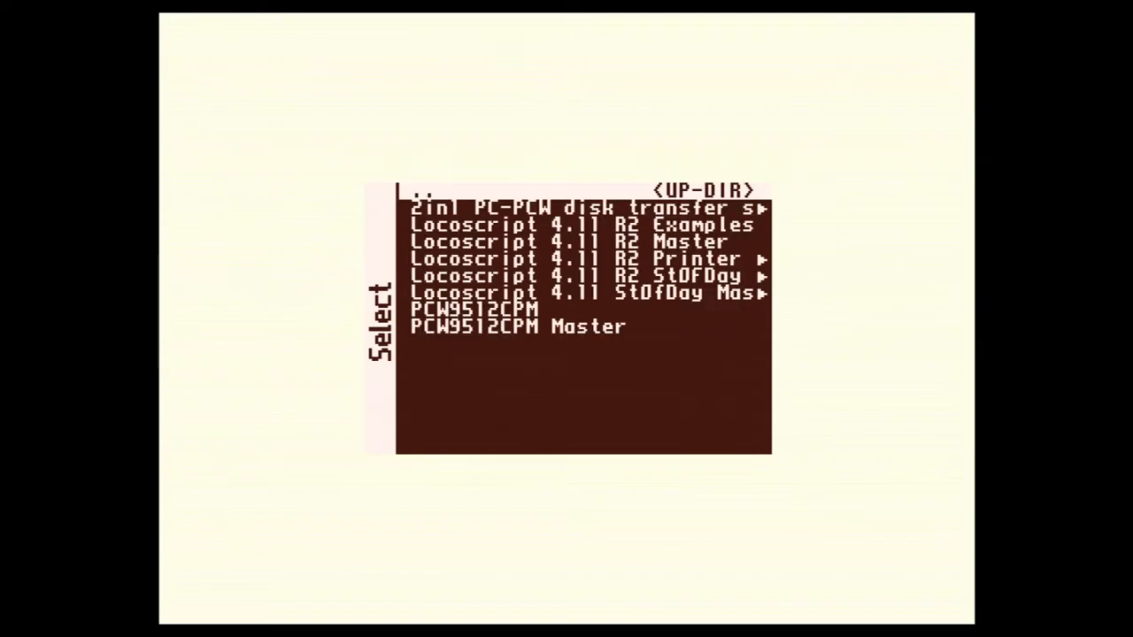
Load the PCW9512CPM disk image and reset the machine to boot CP/M
click(584, 258)
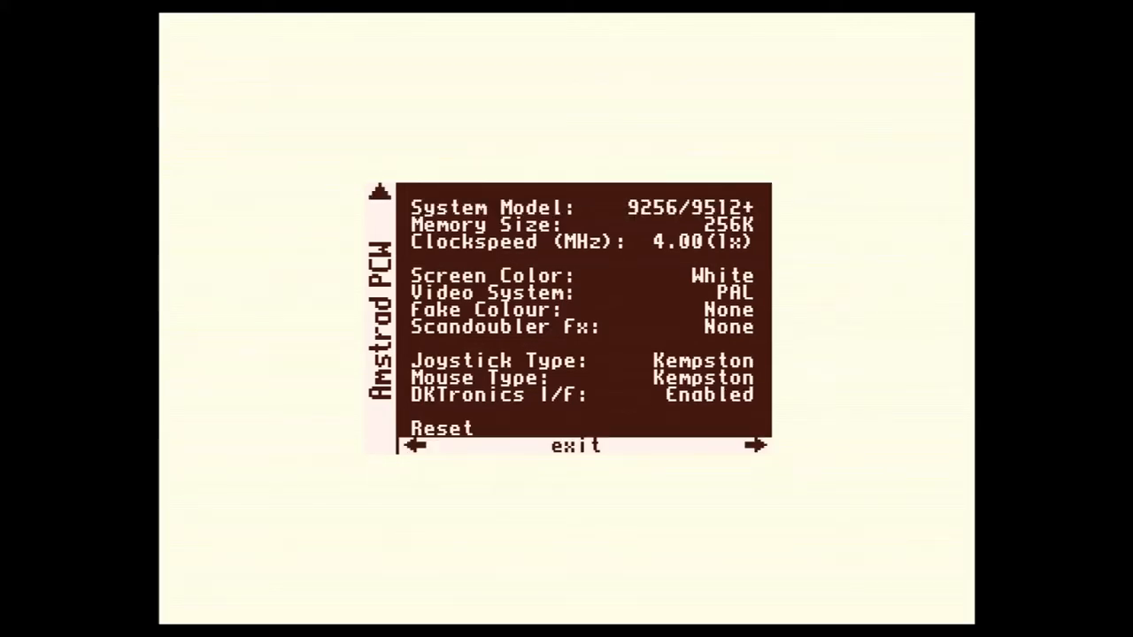
click(574, 444)
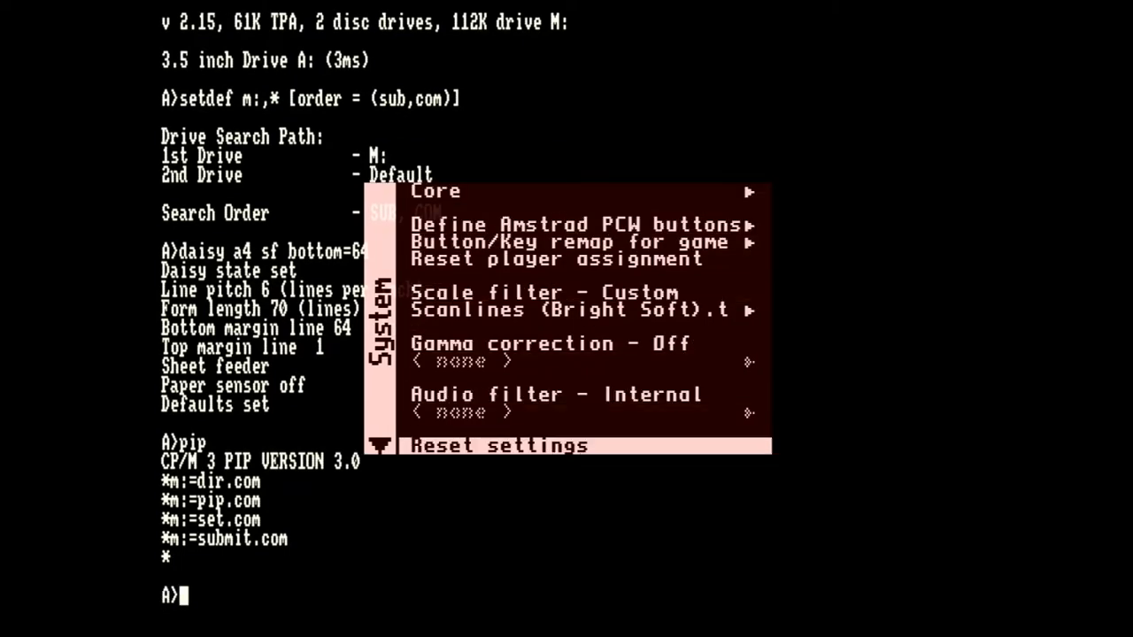
Run the ramtest program from the CP/M A> prompt
scroll(down, 3)
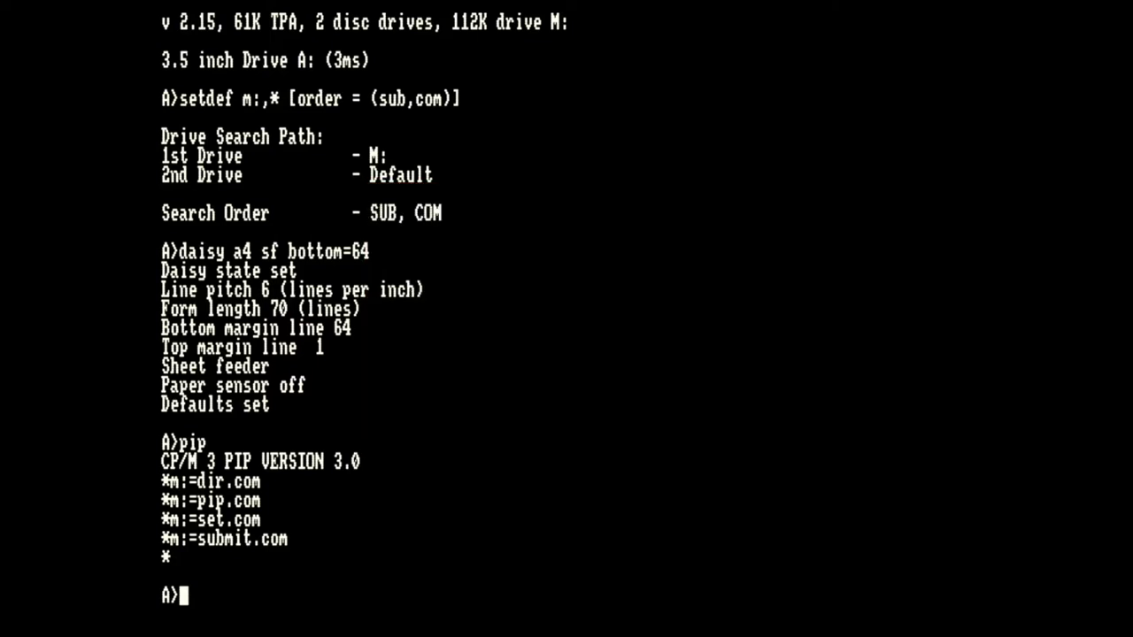
text(r)
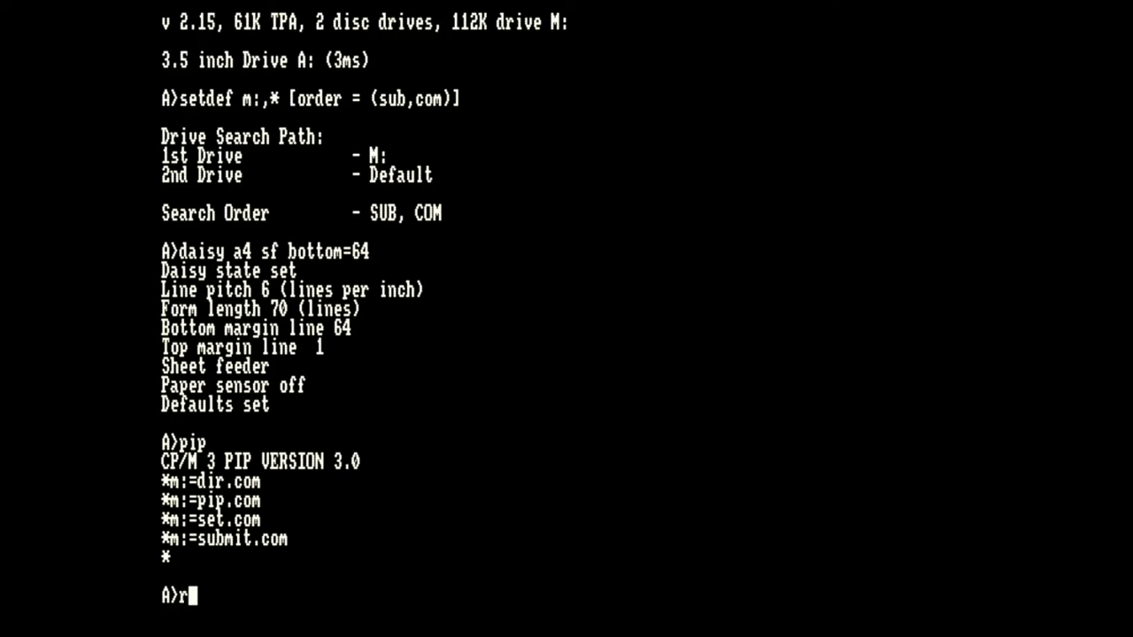
text(amtest)
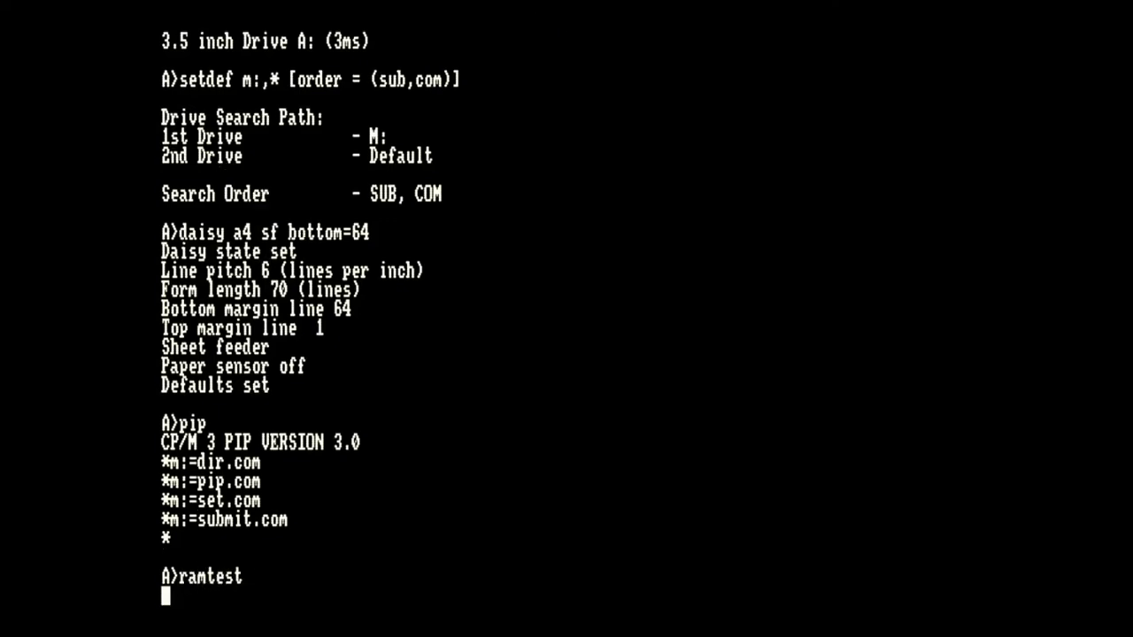
key(Return)
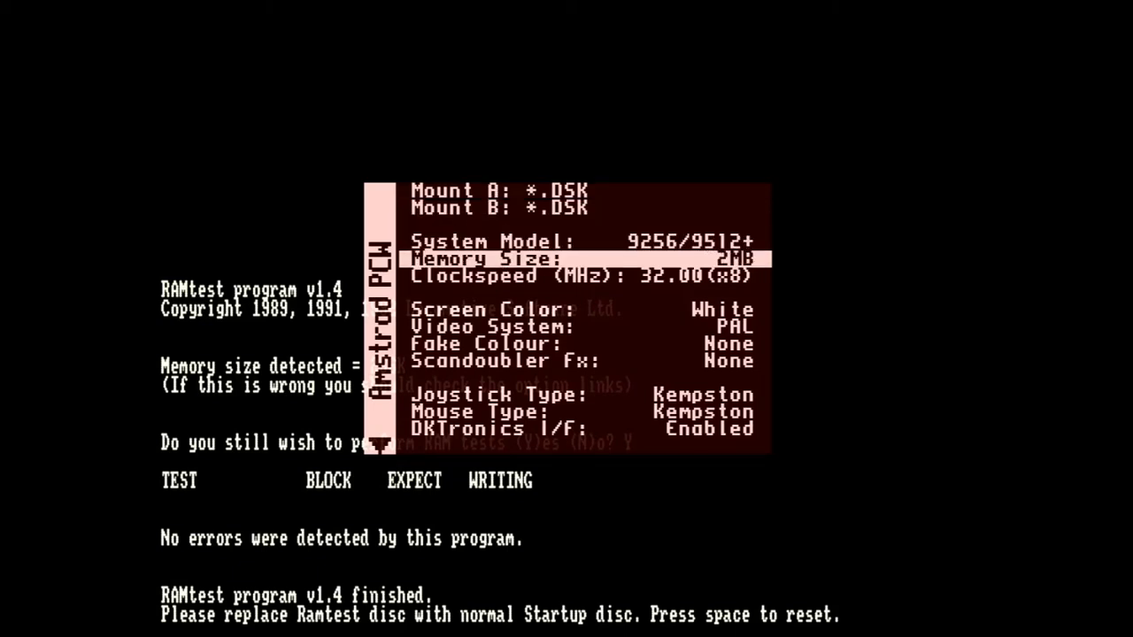
Select Reset in the OSD menu to reboot CP/M with 2MB memory
key(Down)
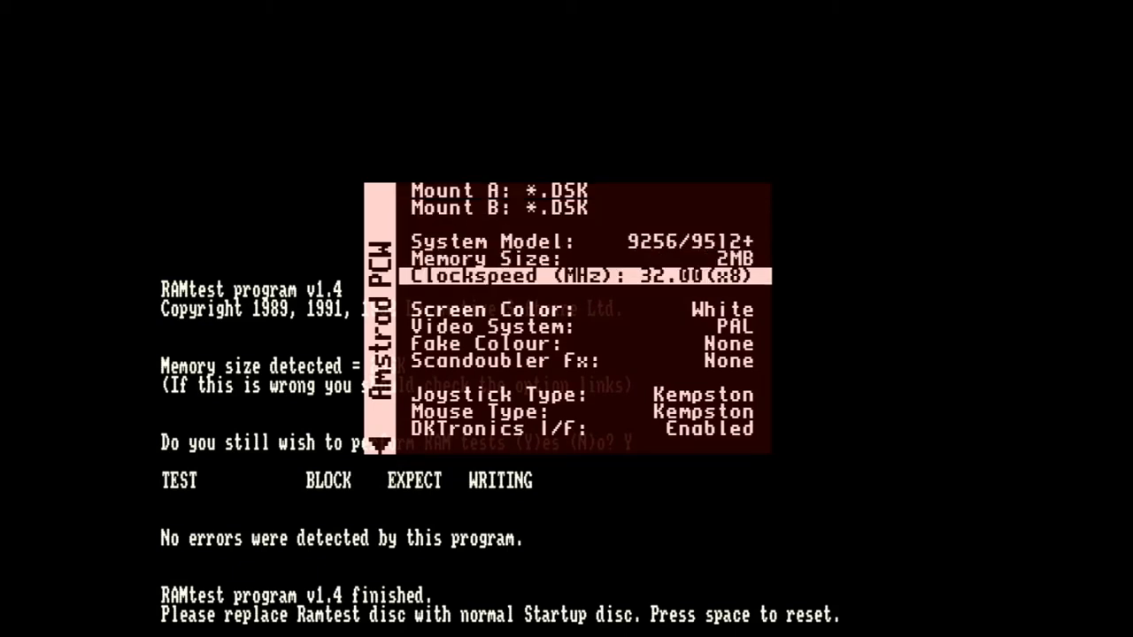
key(Down)
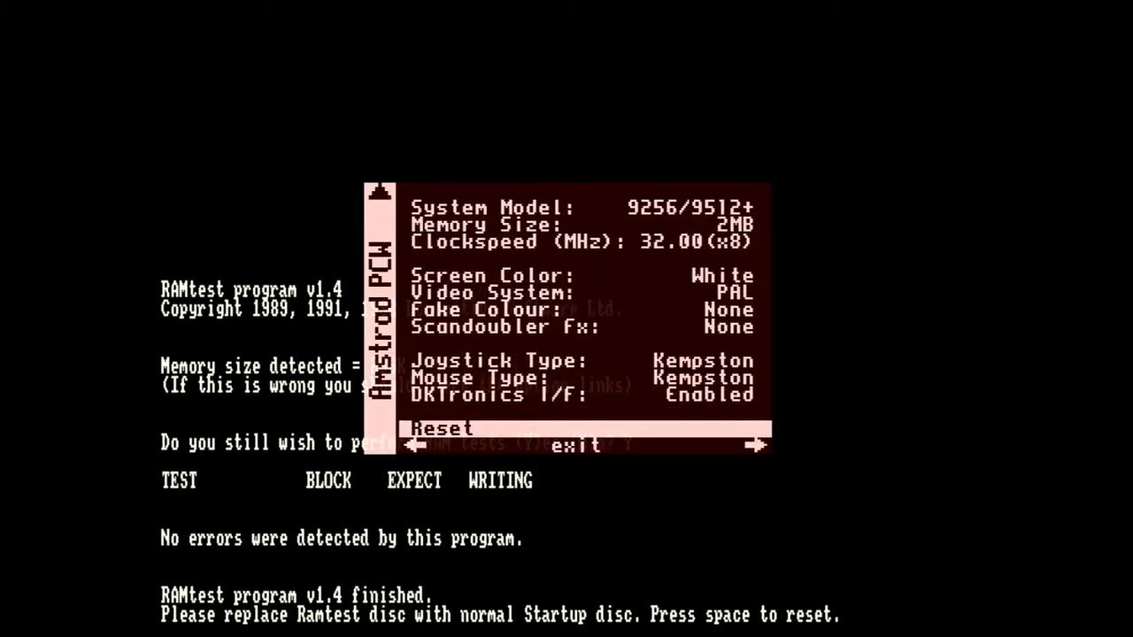
key(space)
text(r)
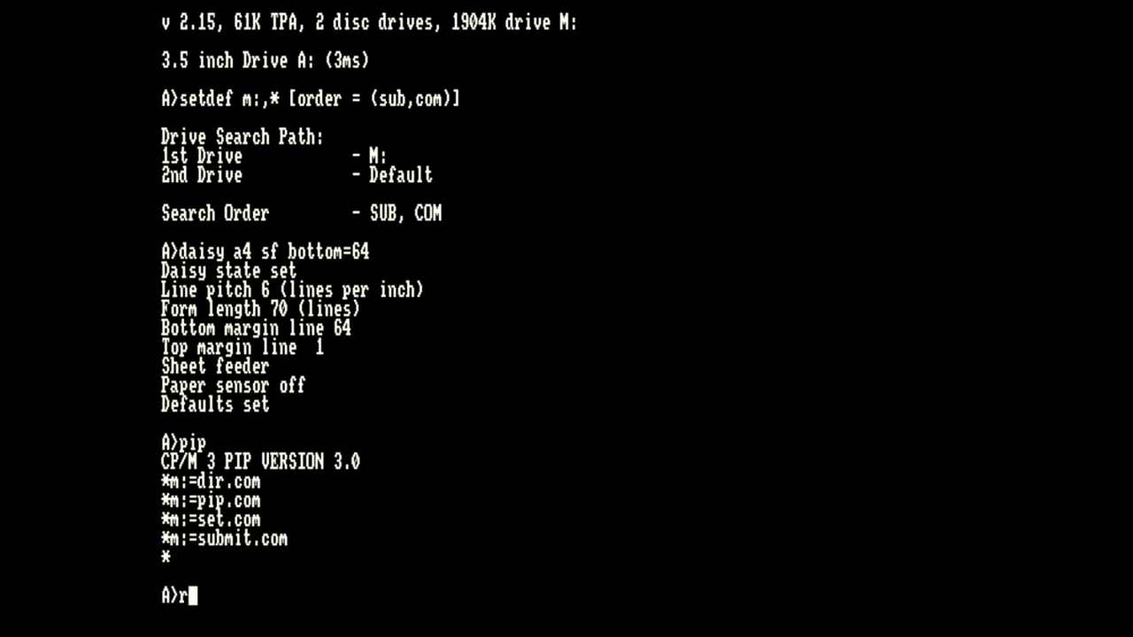
Run ramtest again on the 2MB machine, then reset back to CP/M
text(amtest)
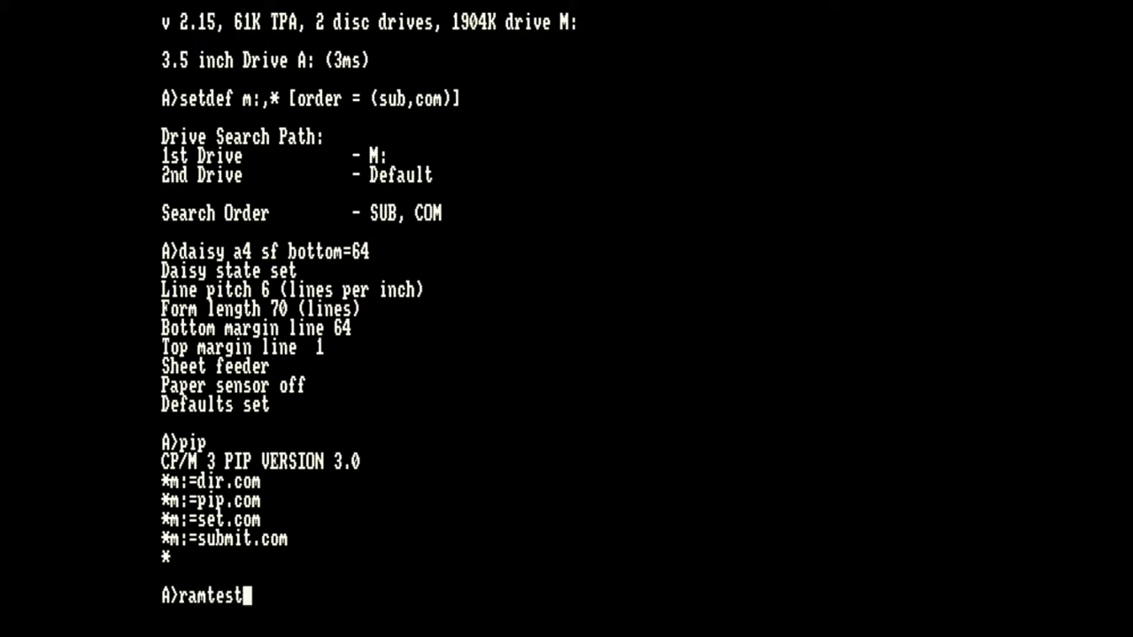
key(Return)
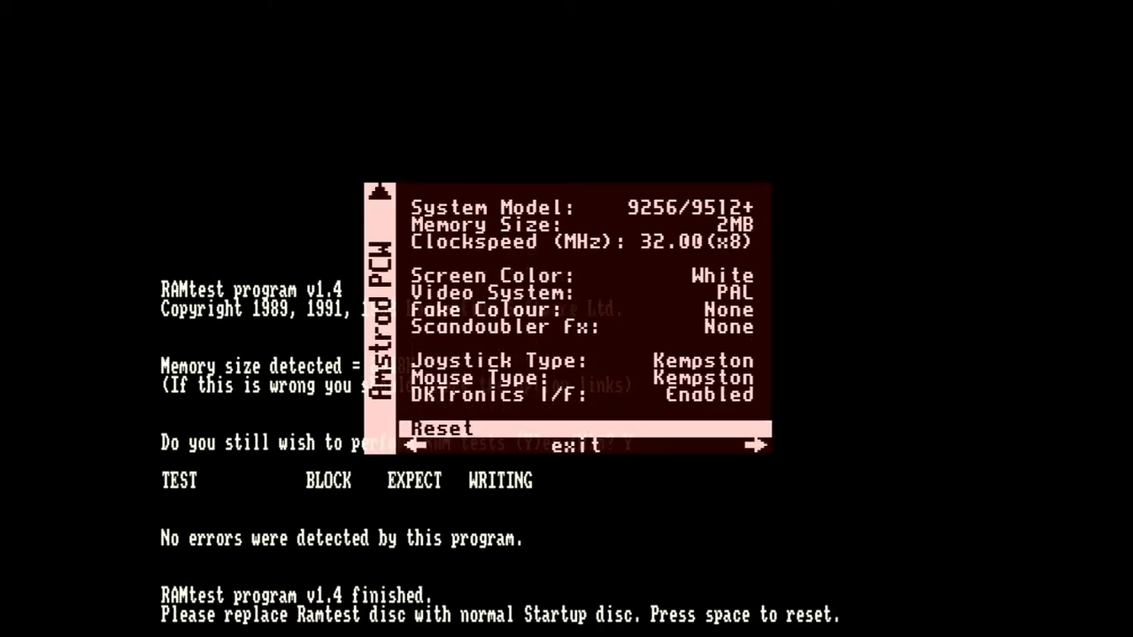
key(space)
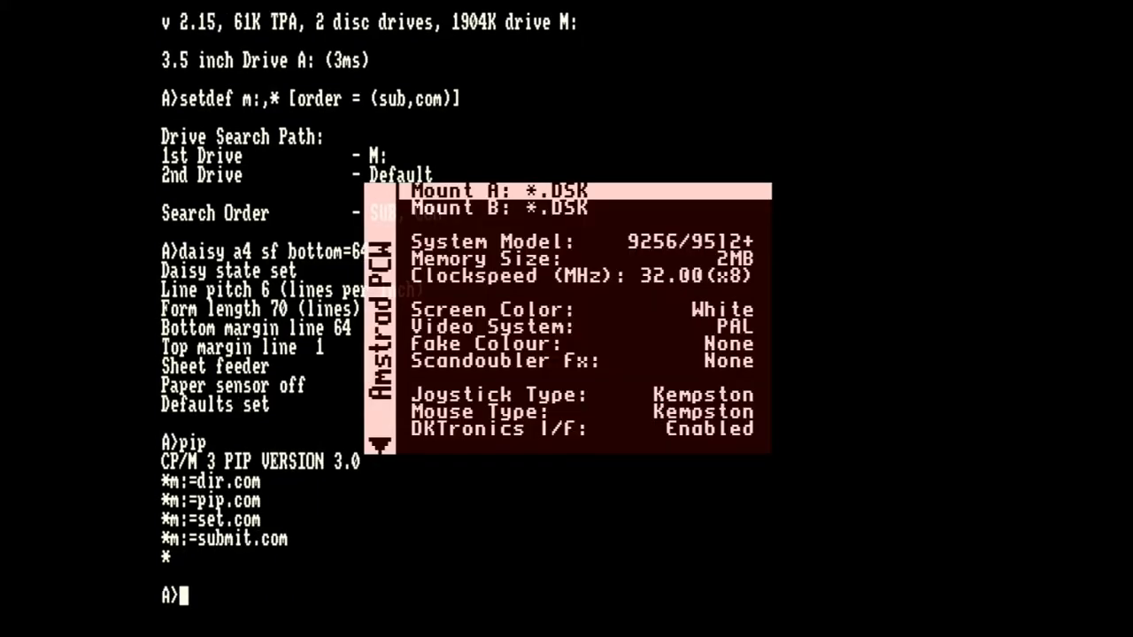
Mount the games .DSK image in a drive from the OSD
click(500, 190)
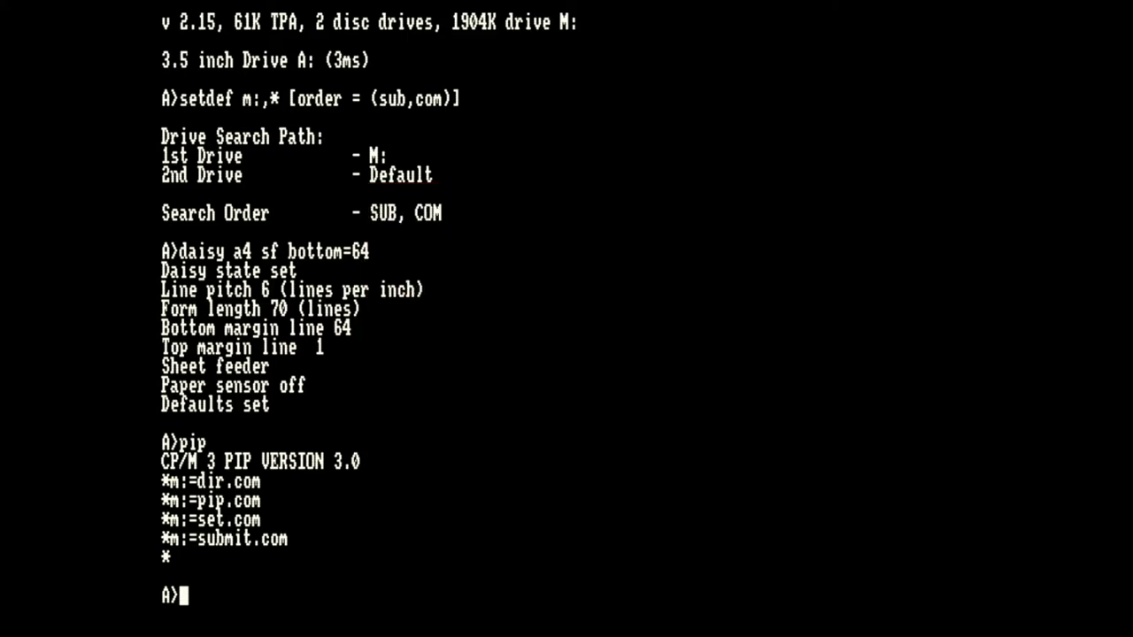
Switch to drive B and launch the Blagger game
text(b:)
text(dir)
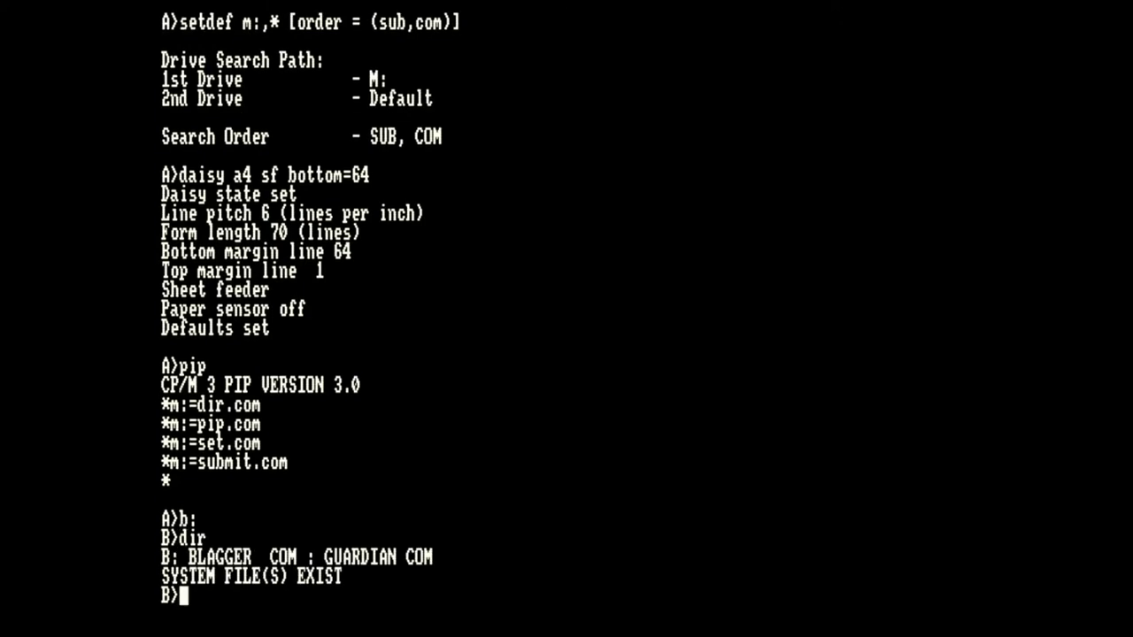
text(l)
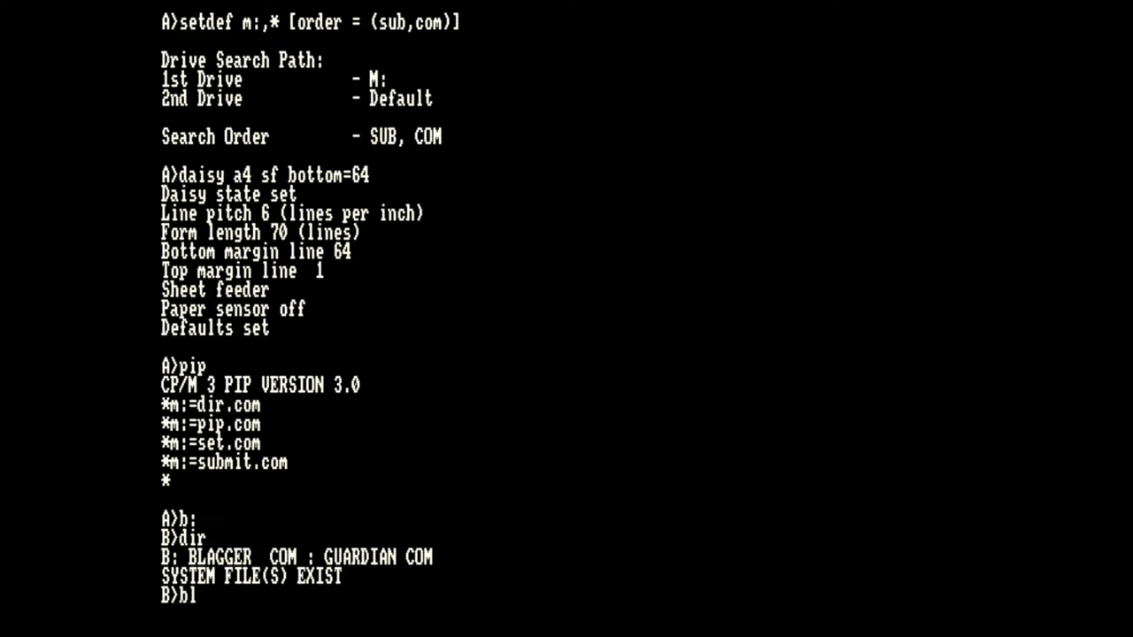
text(lagg)
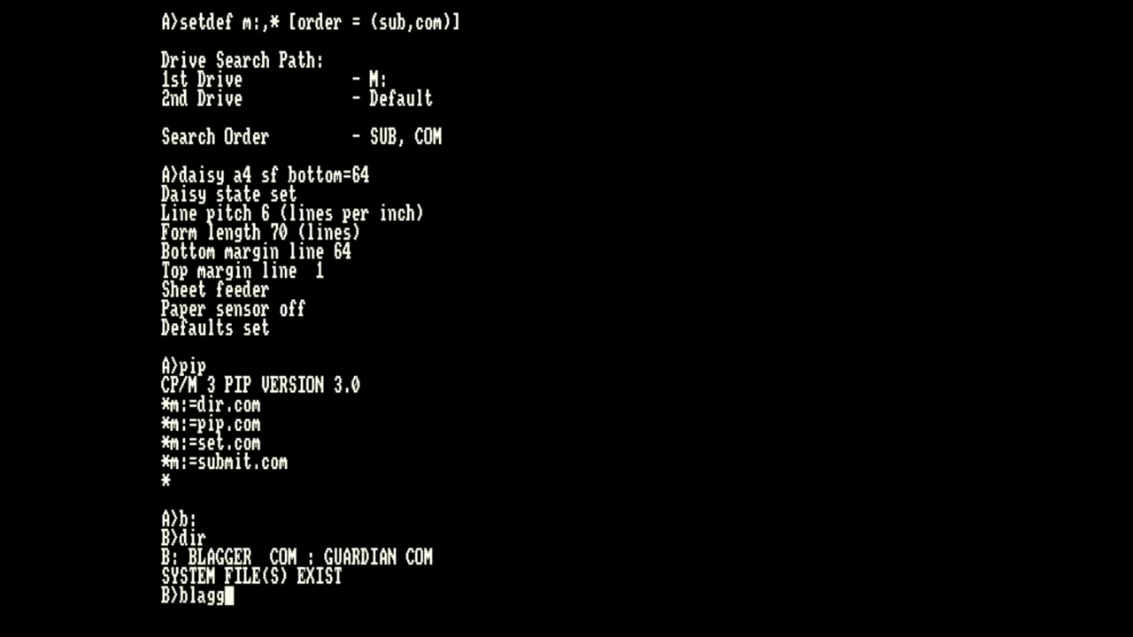
text(er)
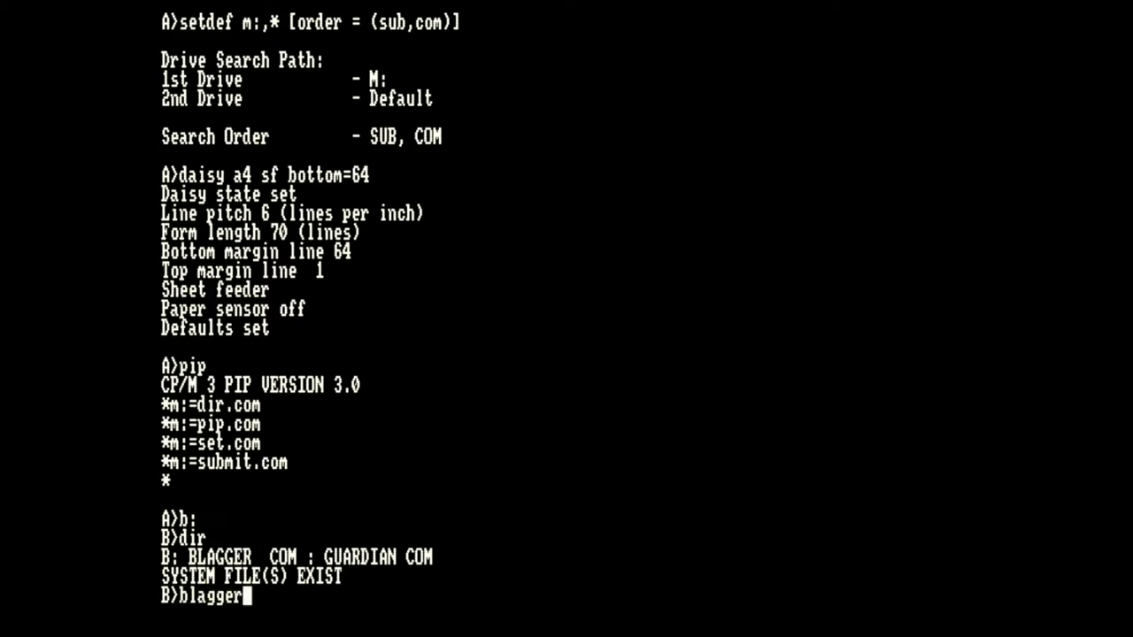
key(Return)
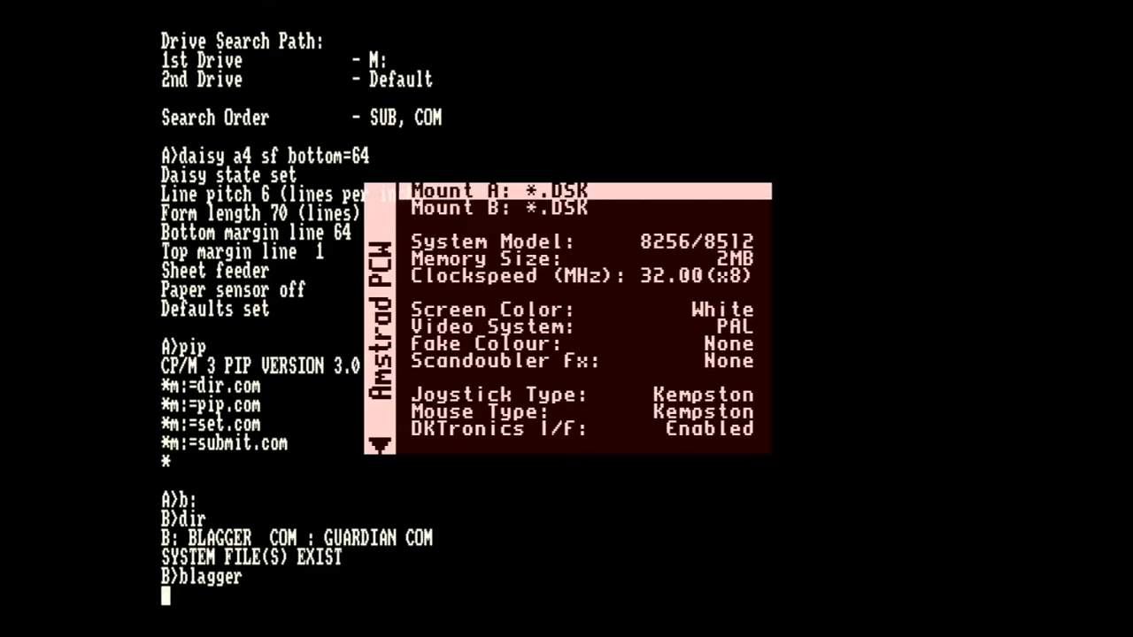
Mount a new disk in the first drive to reboot into CP/M
click(495, 189)
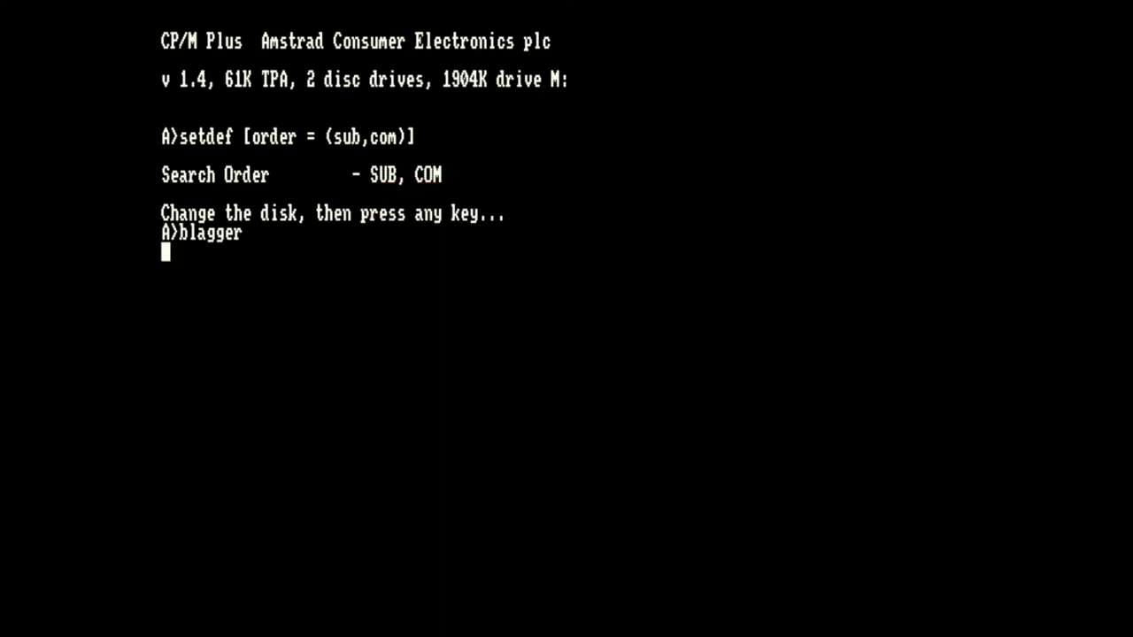
Enter the blagger command to start the game
key(Return)
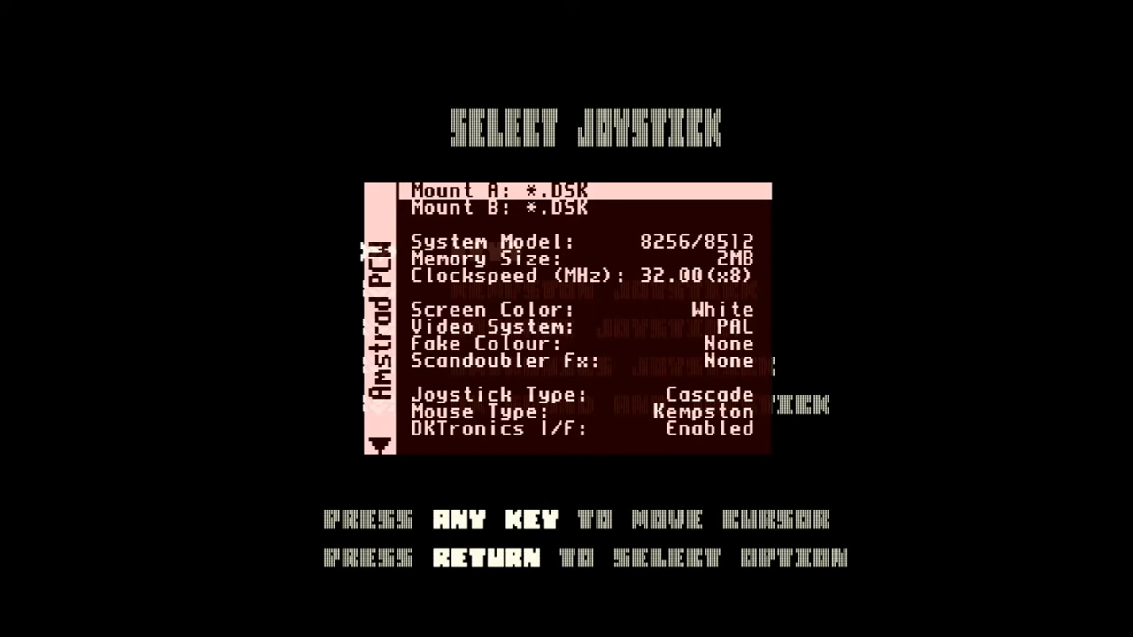
Change the Fake Colour option from None to Palette 2
key(down)
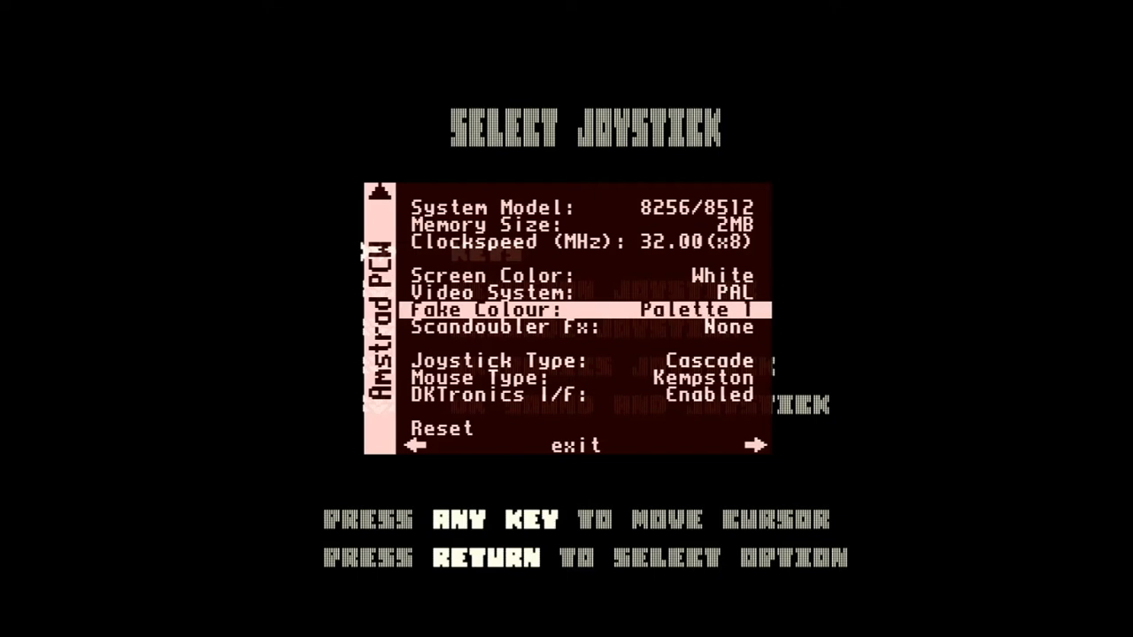
key(Right)
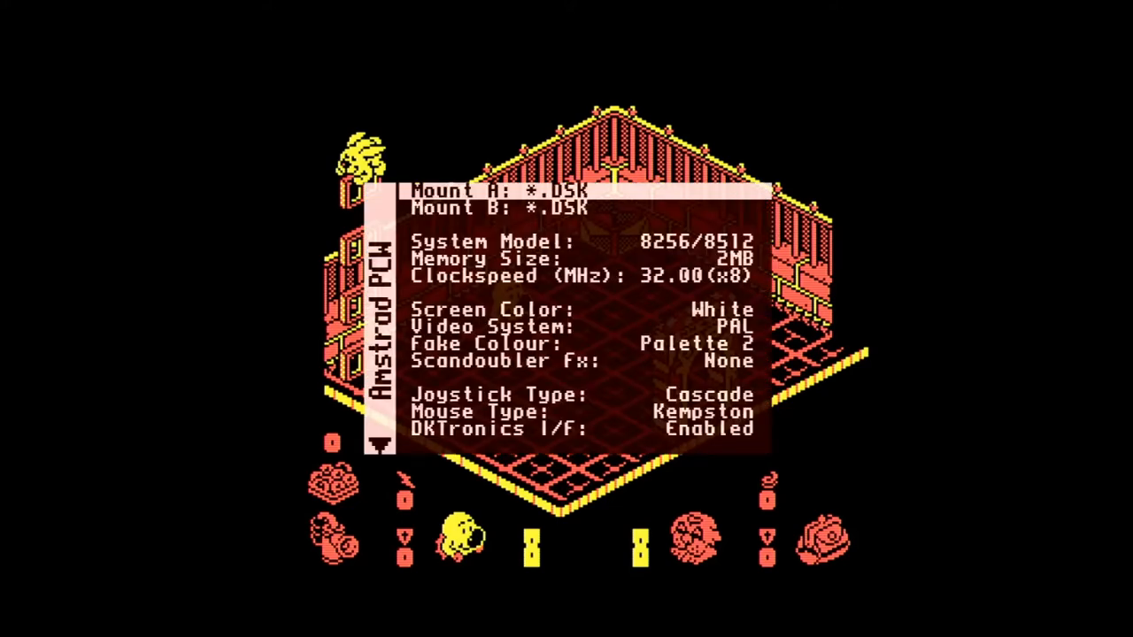
Open the disk image browser for the first drive, Mount A
key(Down)
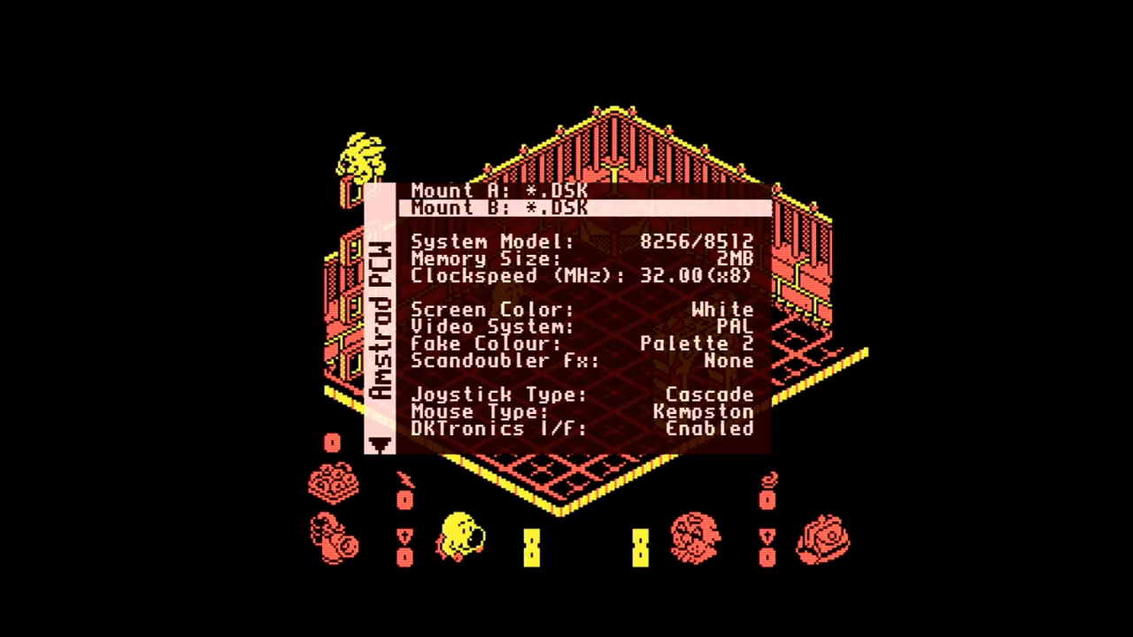
key(Down)
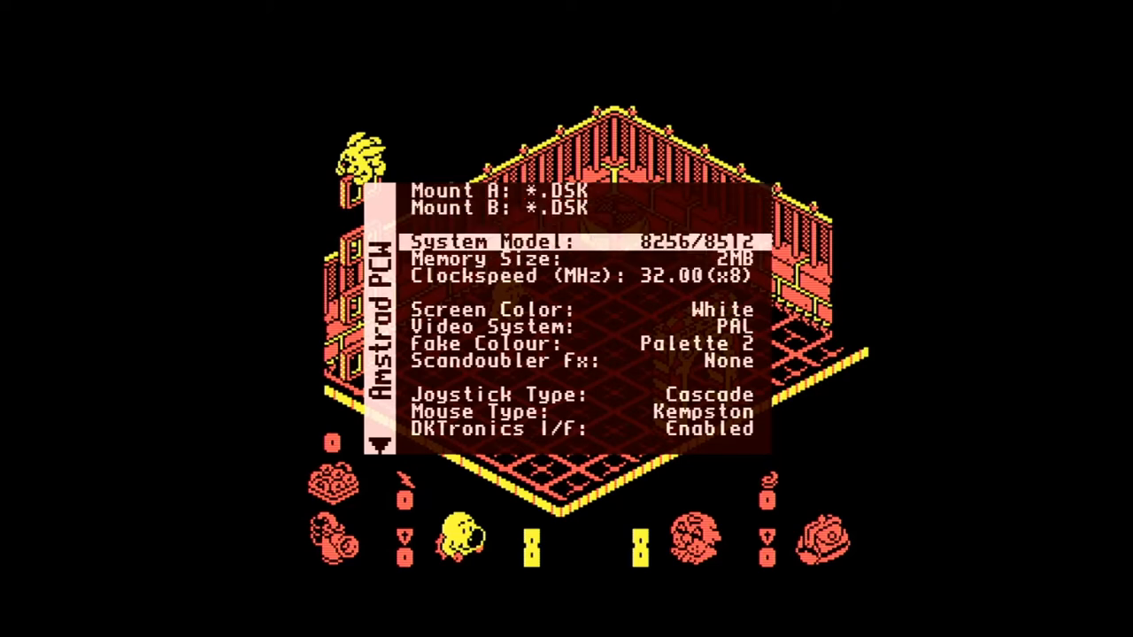
key(Up)
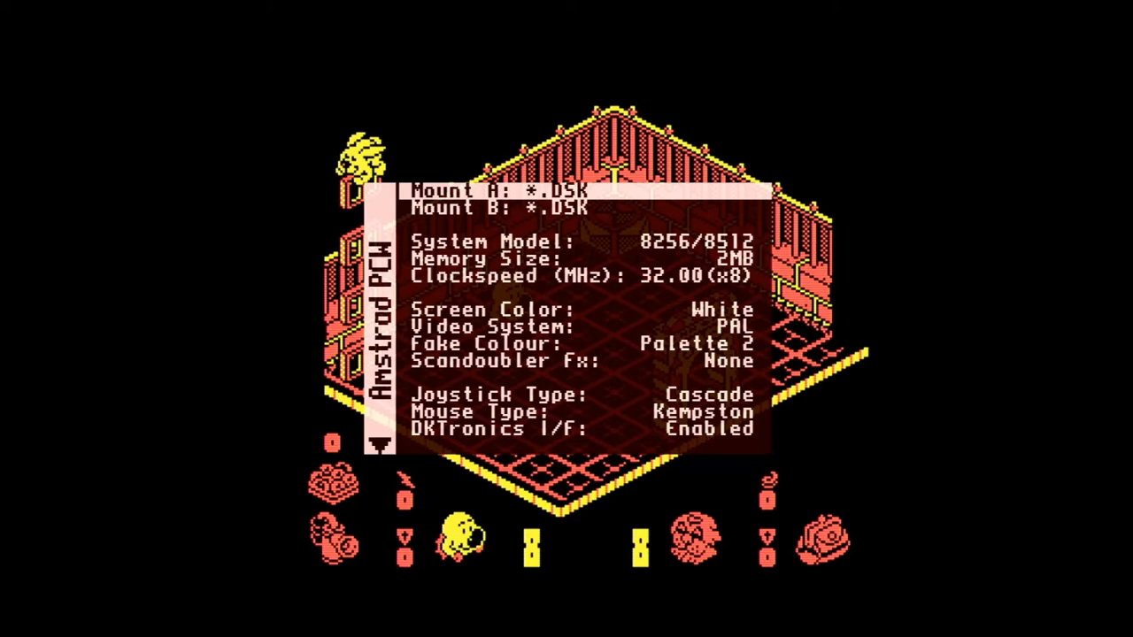
click(505, 192)
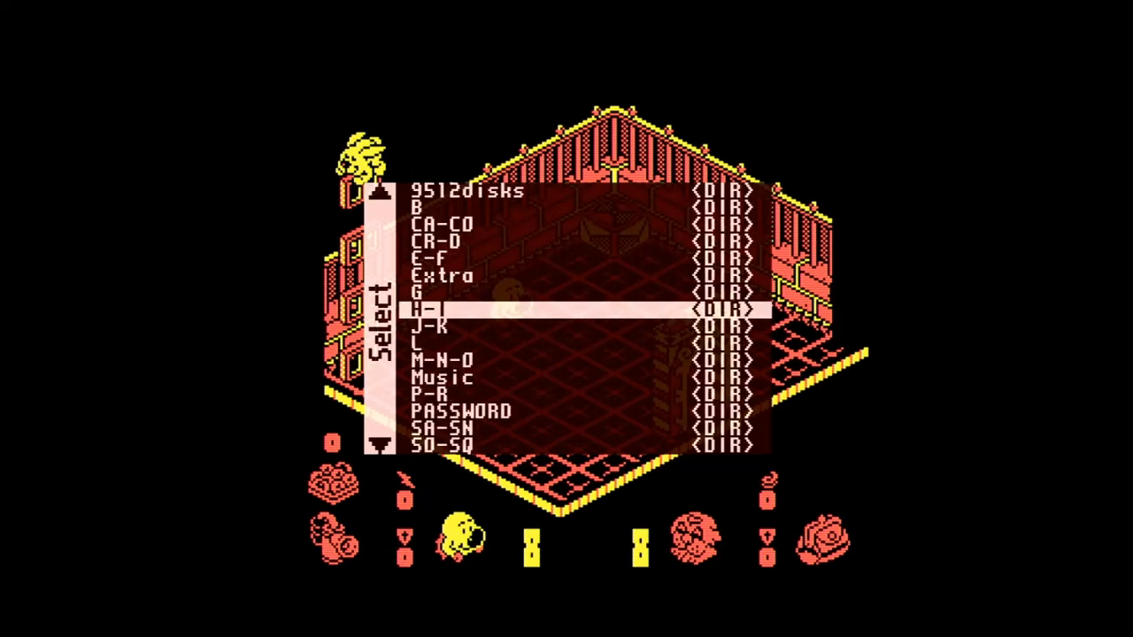
Browse via the E-F folder into the J-K folder toward Knight Orc
key(Down)
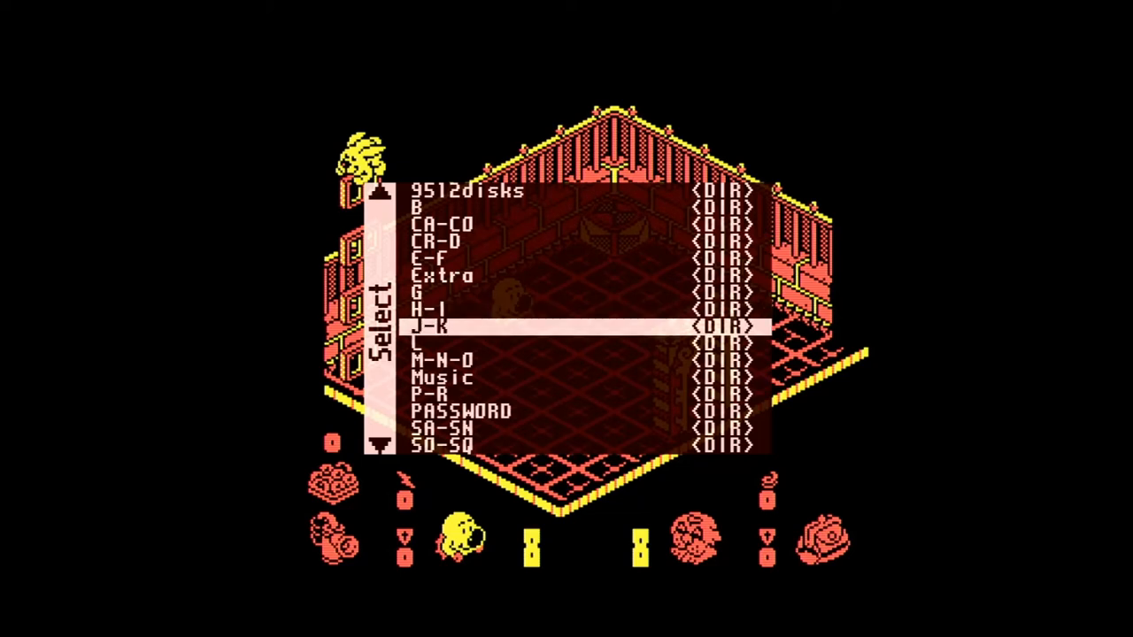
key(Down)
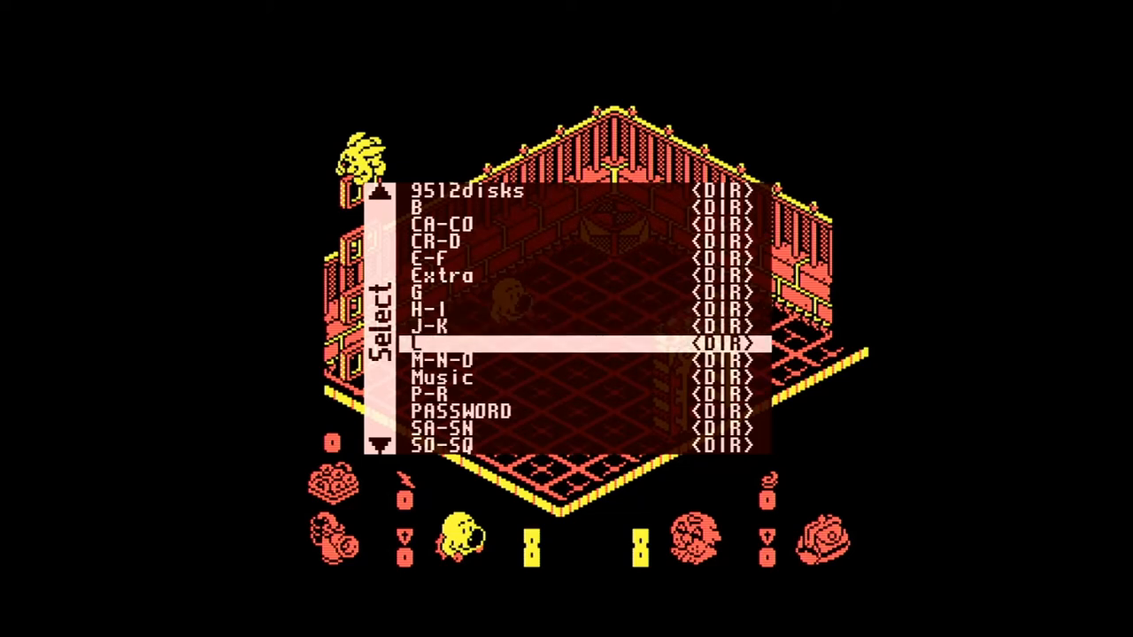
key(Up)
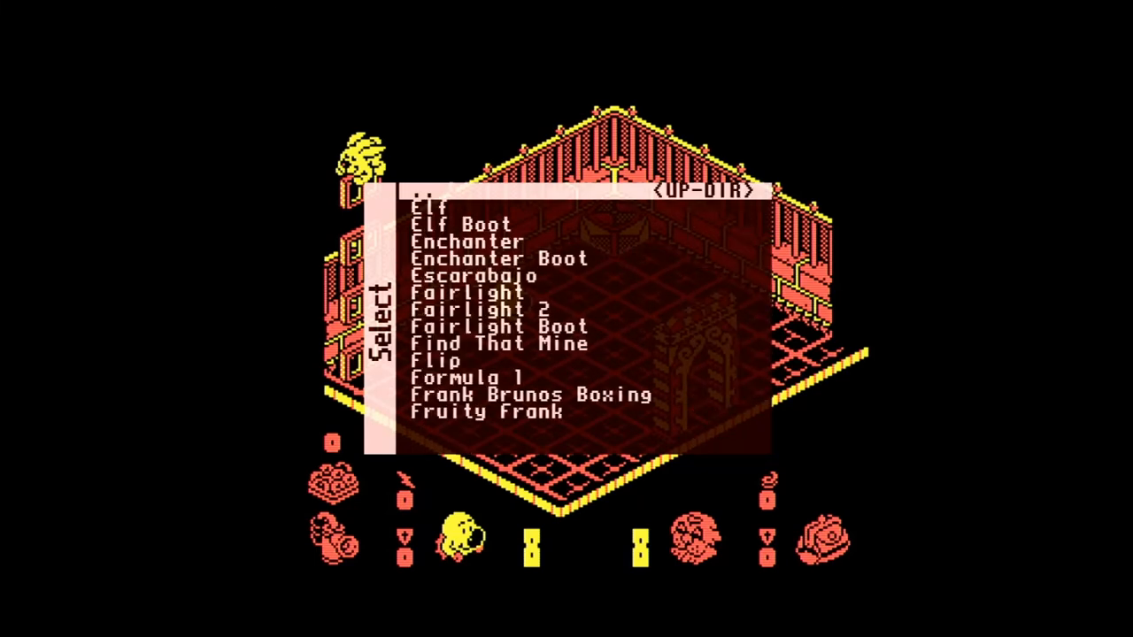
scroll(down, 3)
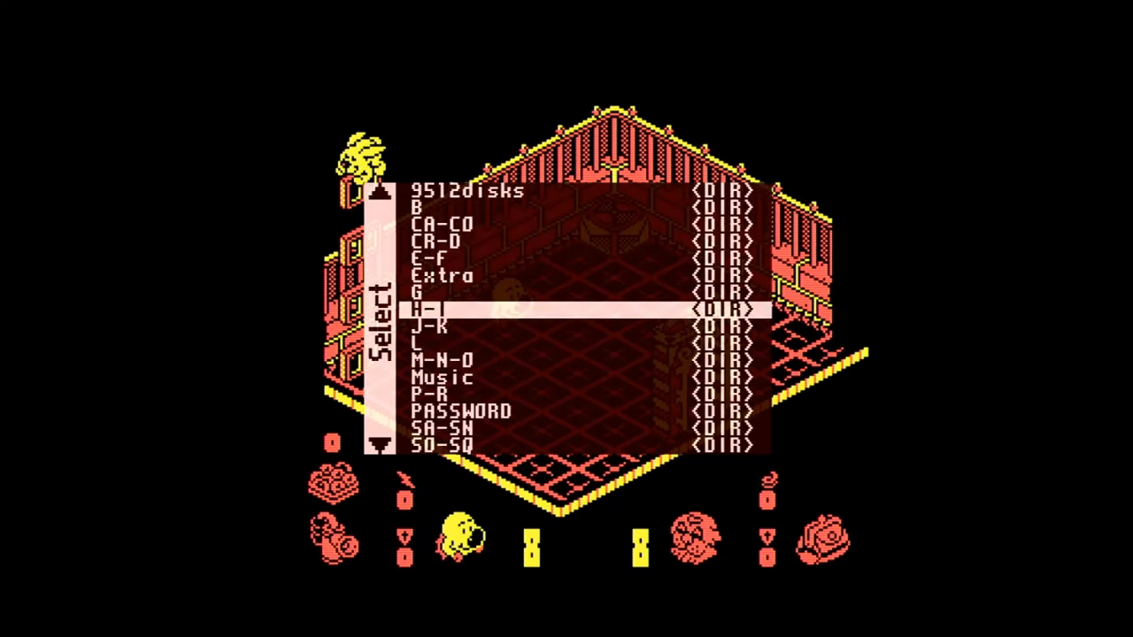
key(down)
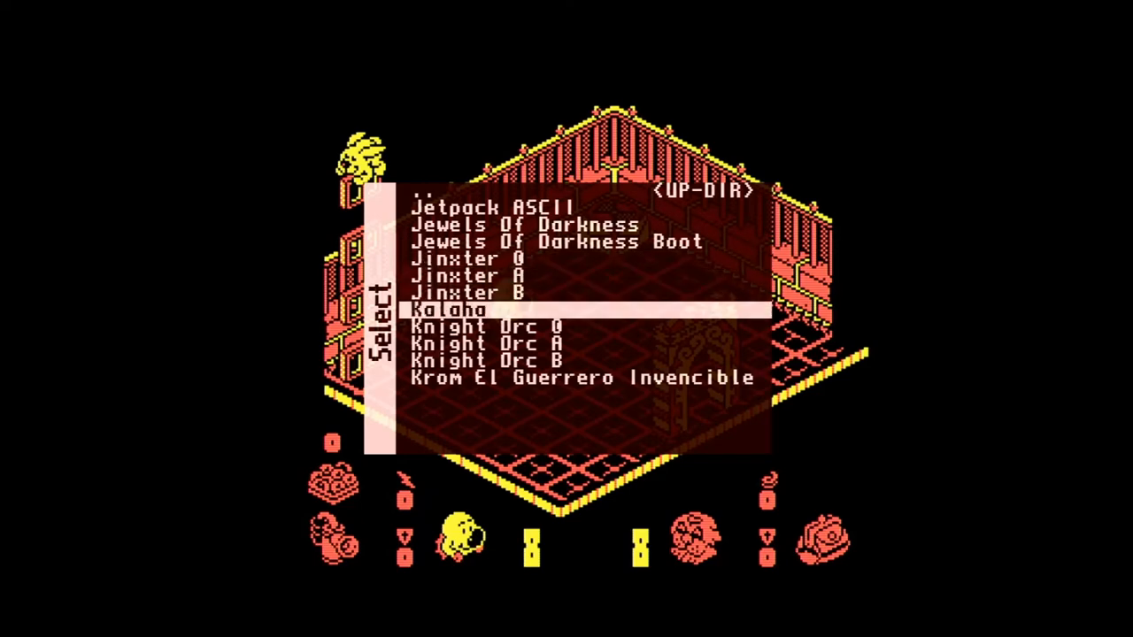
key(Down)
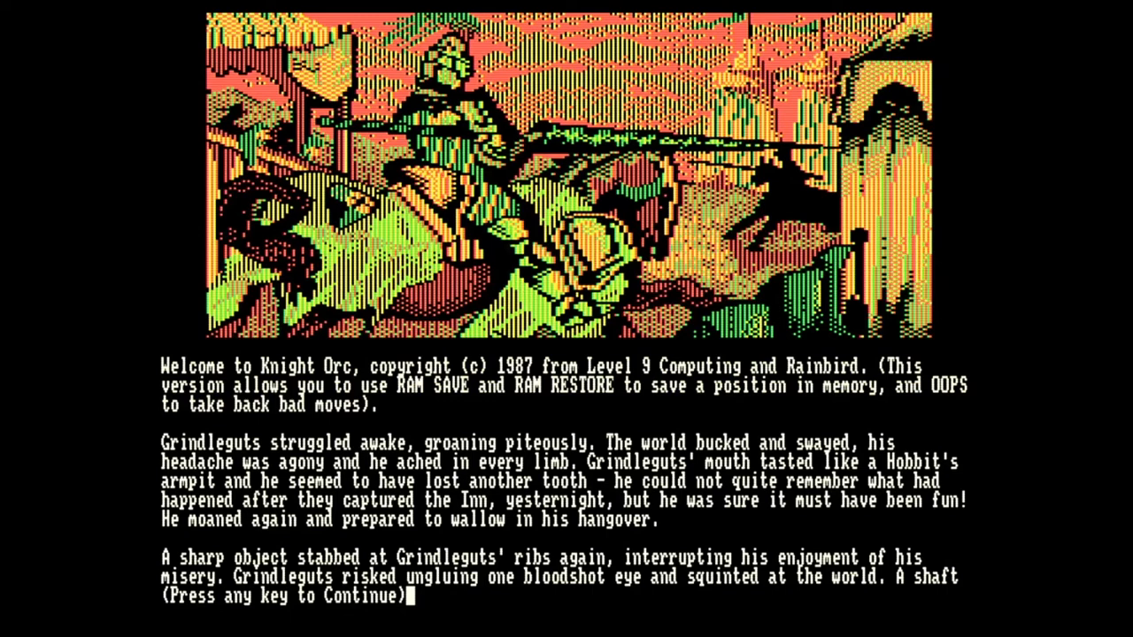
Continue past Knight Orc's welcome text to begin the adventure
key(space)
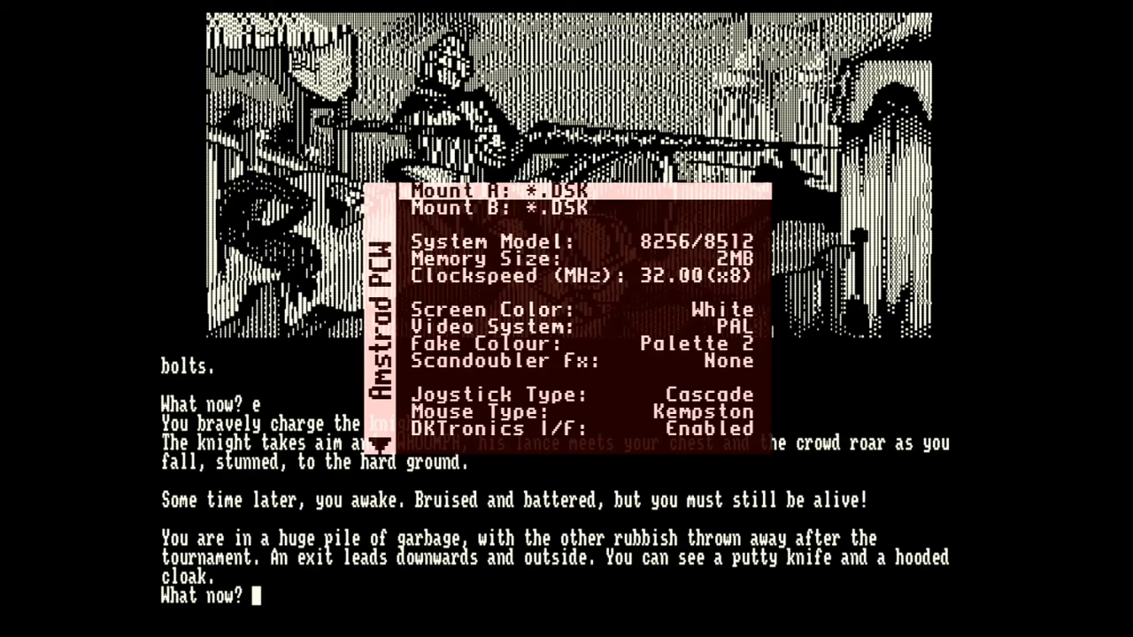
Mount a disk and reset the PCW, then run dir and launch PCW Paint
click(496, 191)
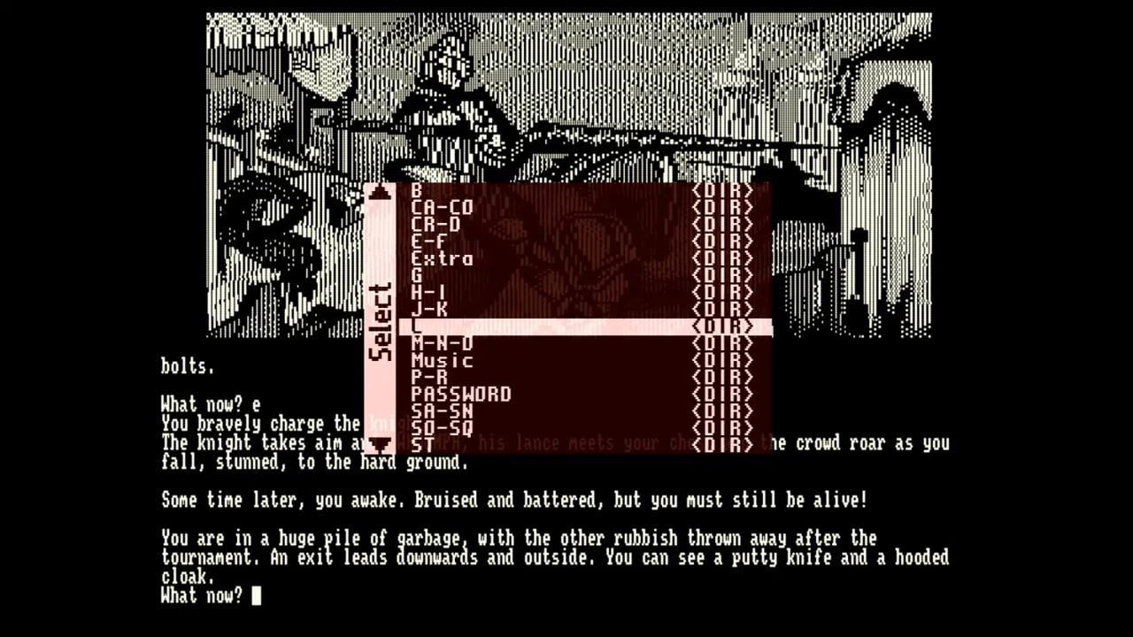
key(Up)
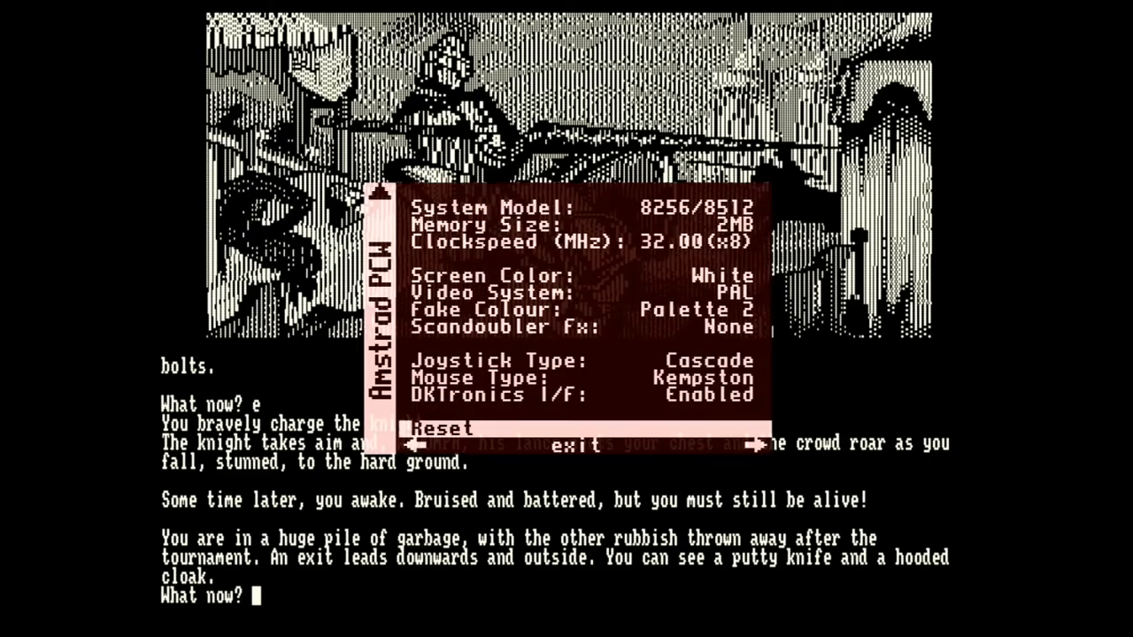
click(441, 429)
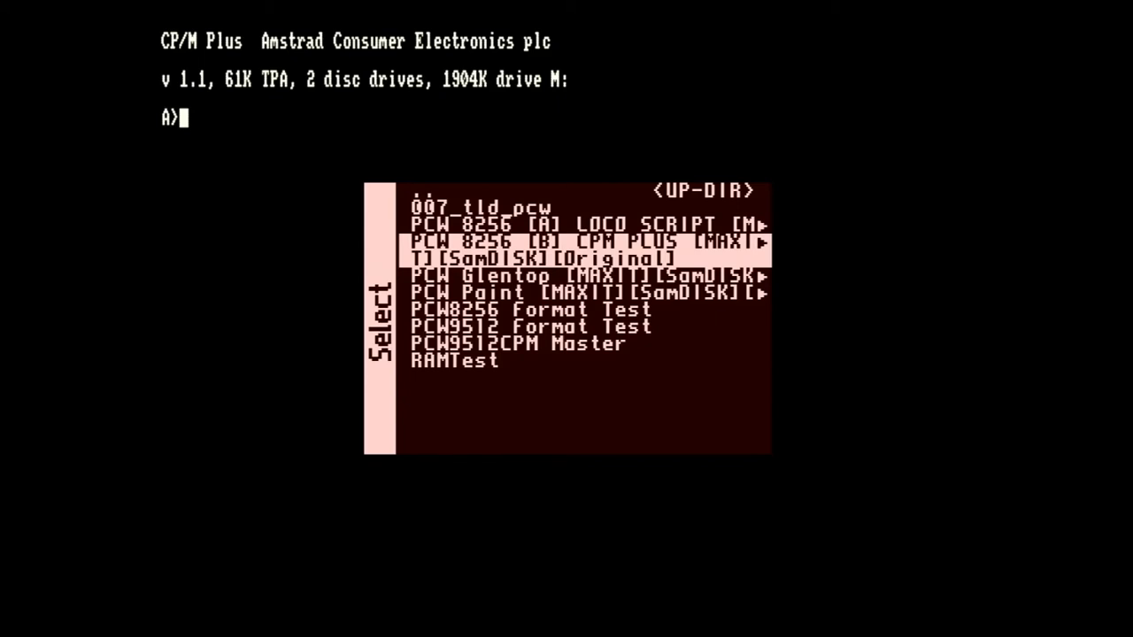
key(down)
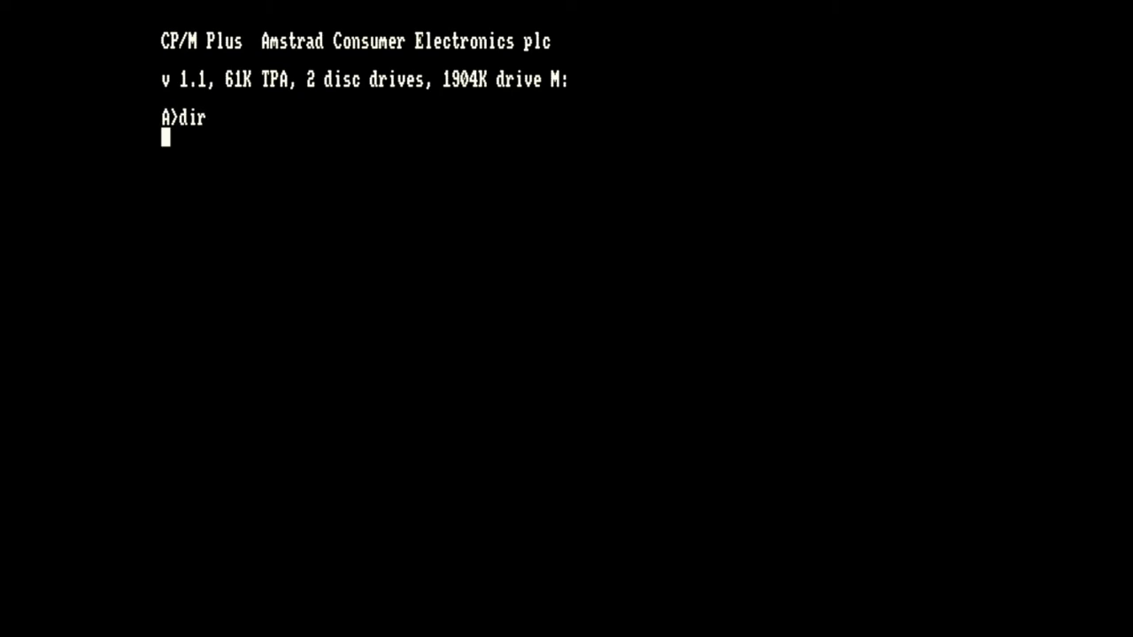
key(Return)
text(pcwp)
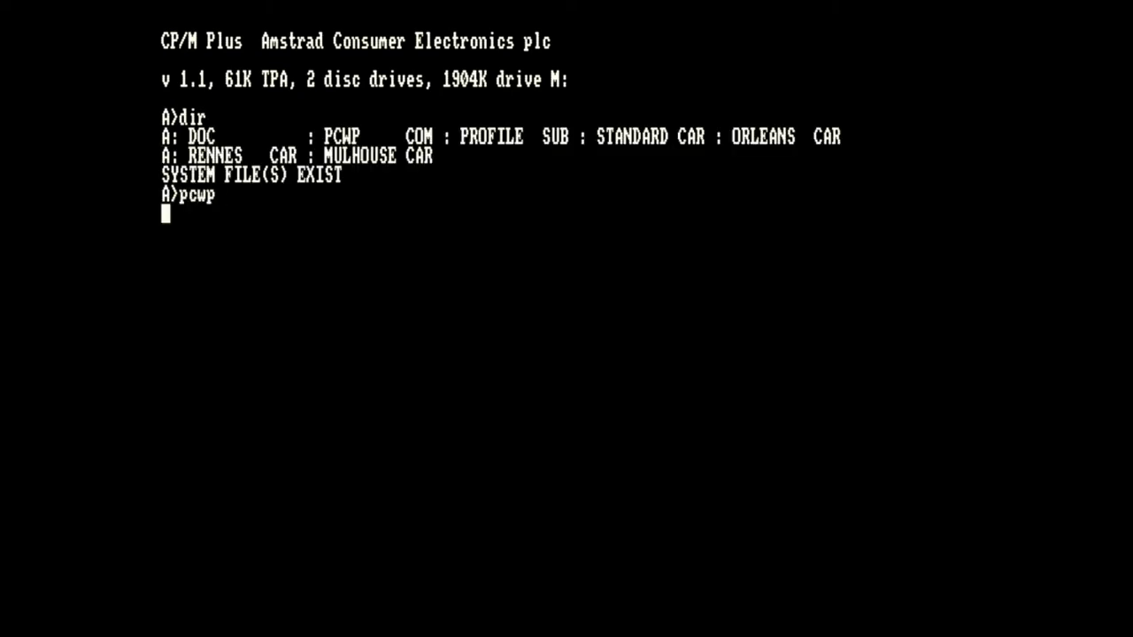
key(Return)
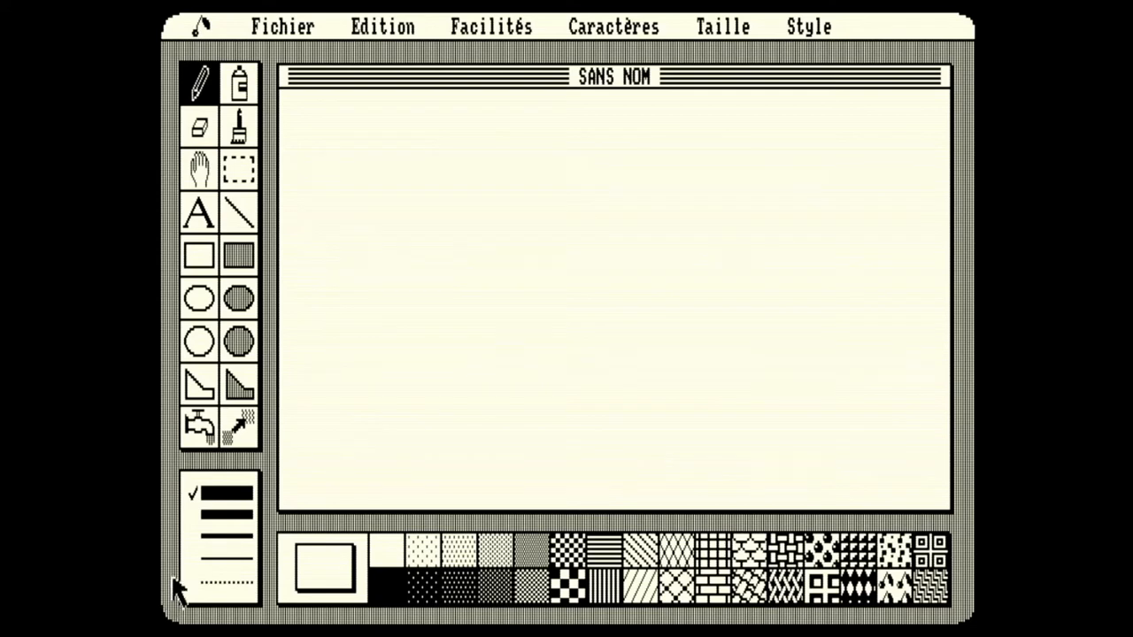
mouse_move(578, 298)
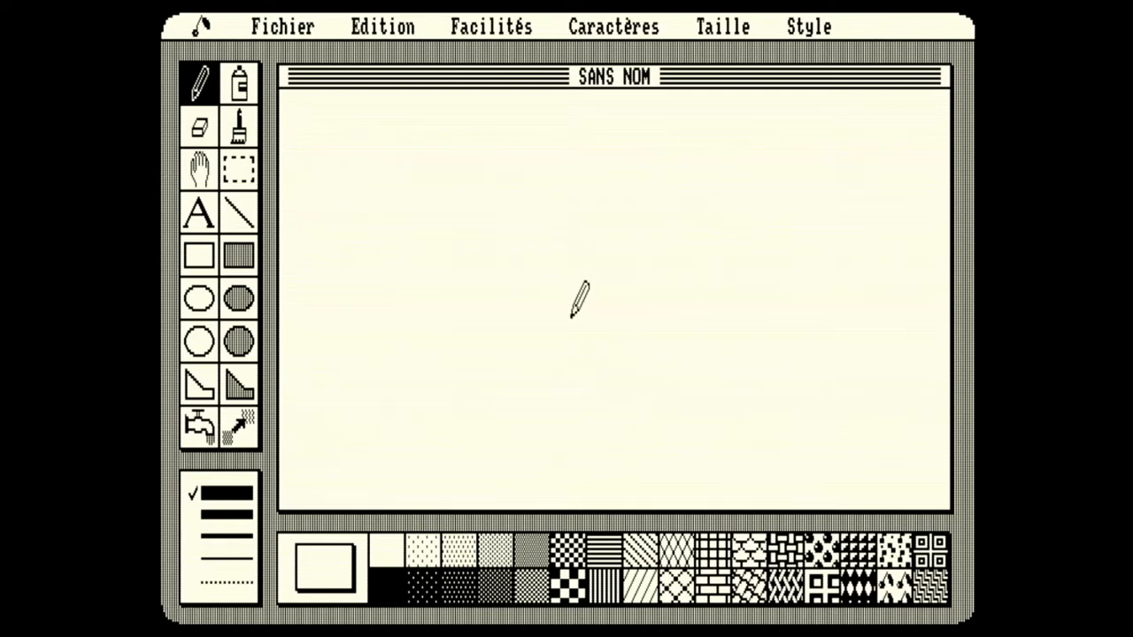
mouse_move(562, 129)
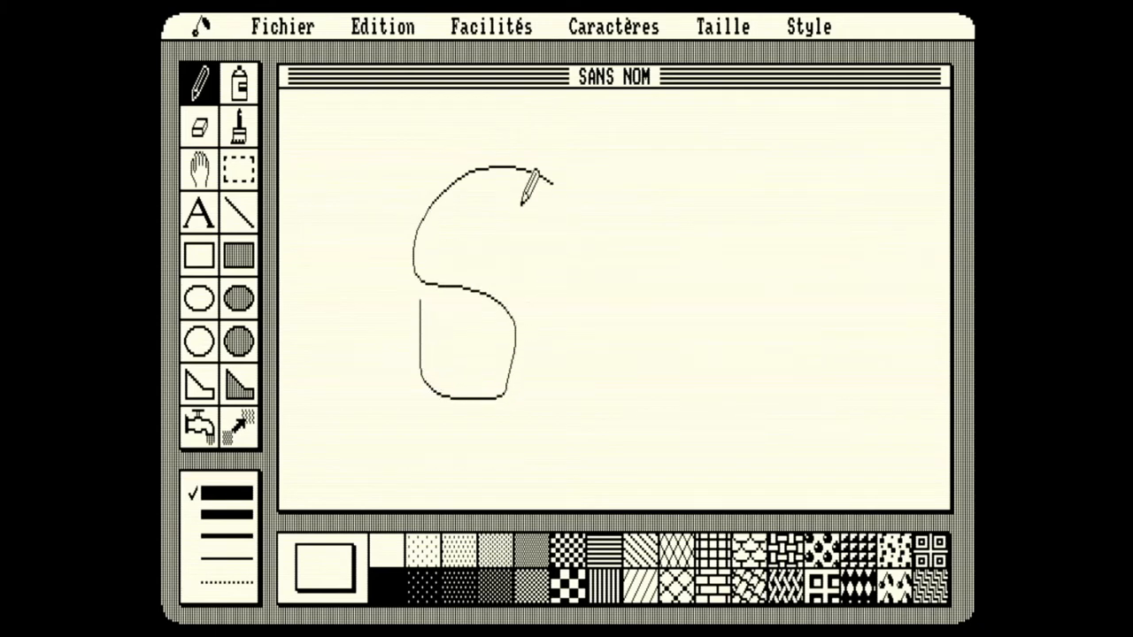
Draw a zigzag right of the curve, then erase the curve's upper part
drag(637, 217, 686, 443)
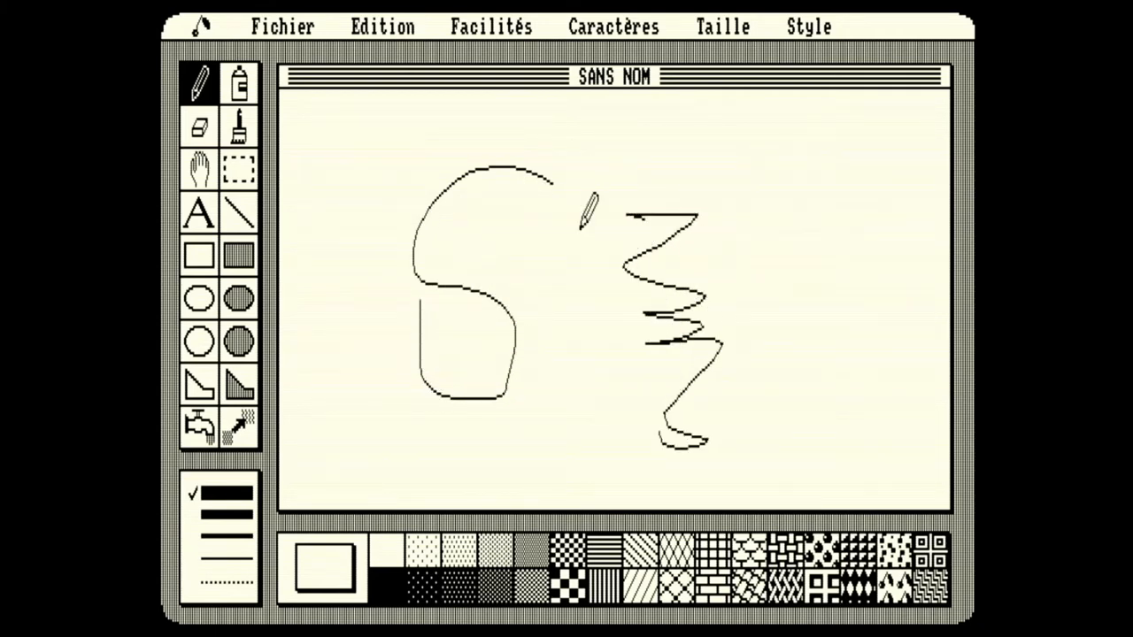
click(198, 127)
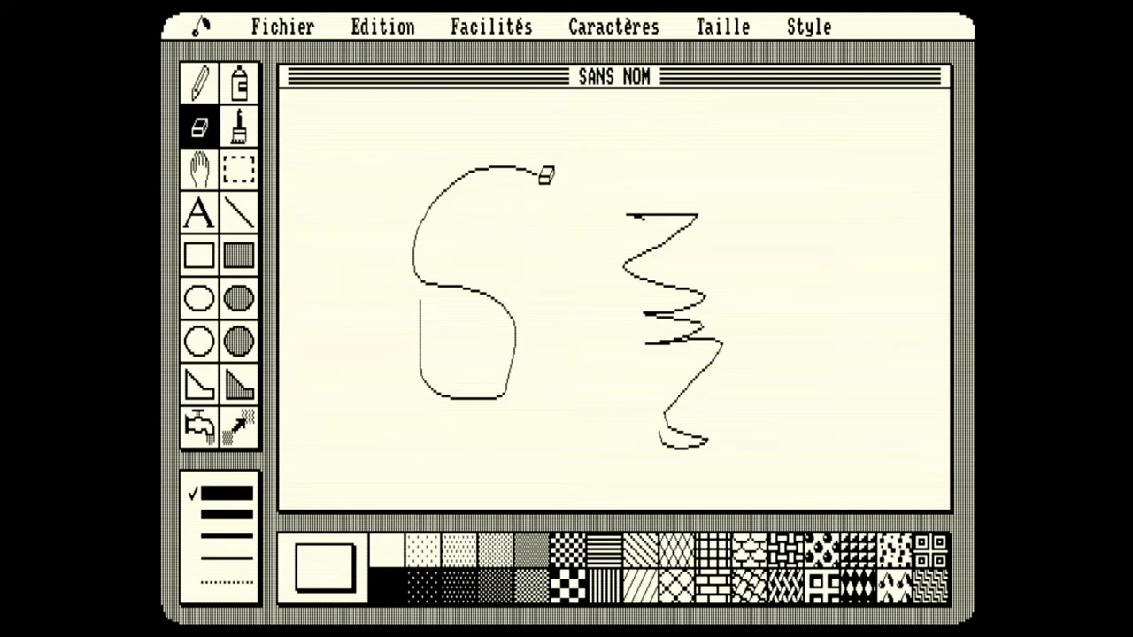
drag(546, 176, 422, 223)
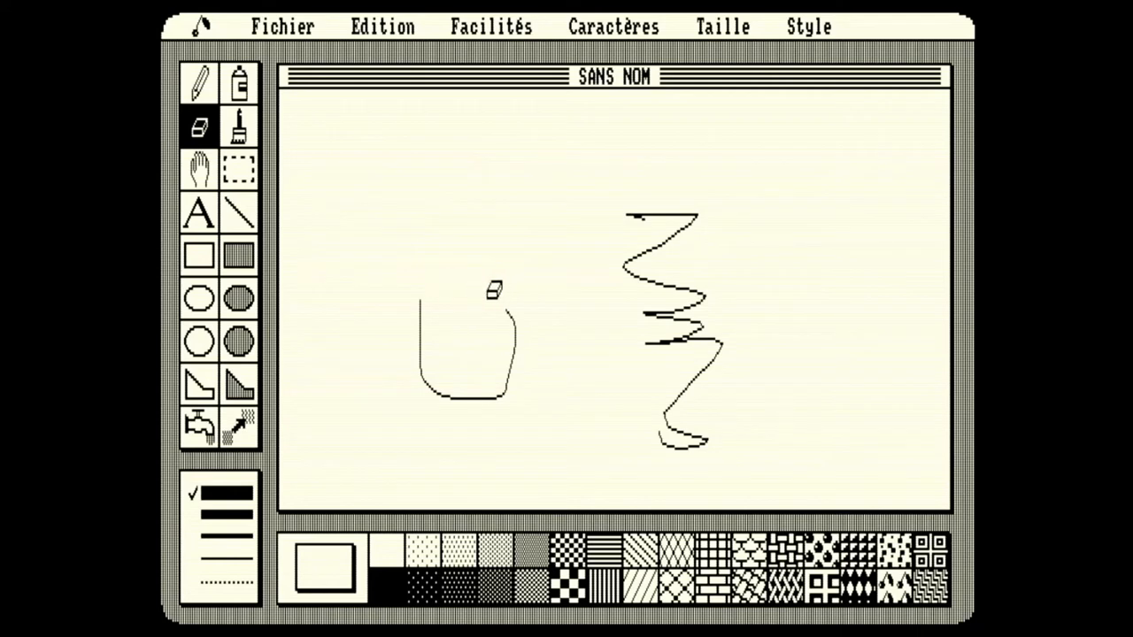
mouse_move(449, 278)
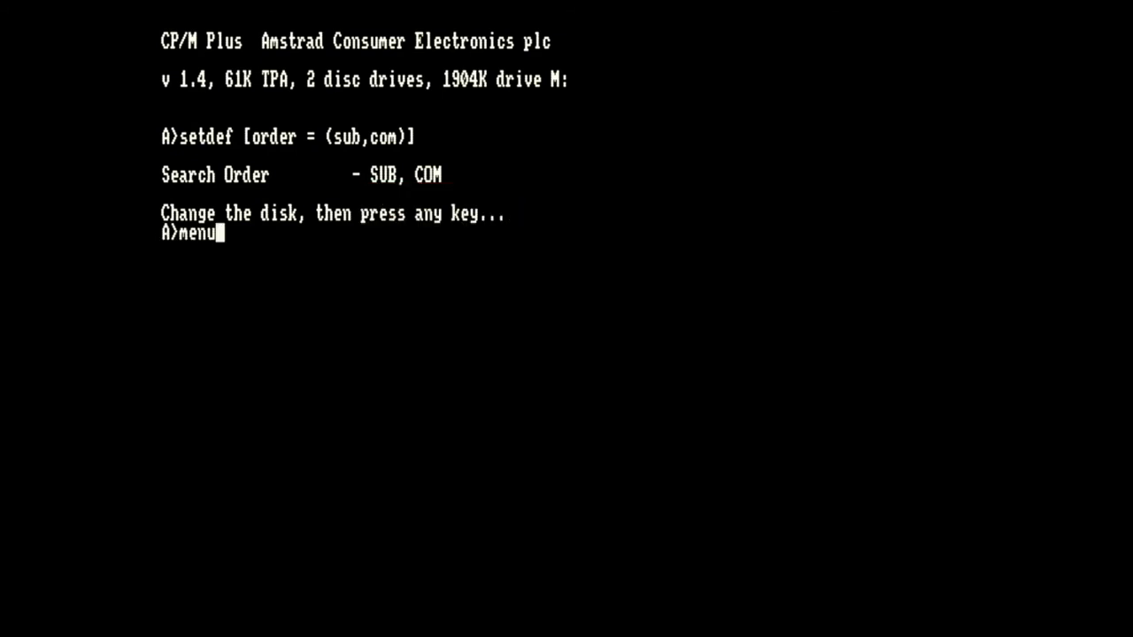
Run the menu program on the CP/M 1.4 disk
key(Return)
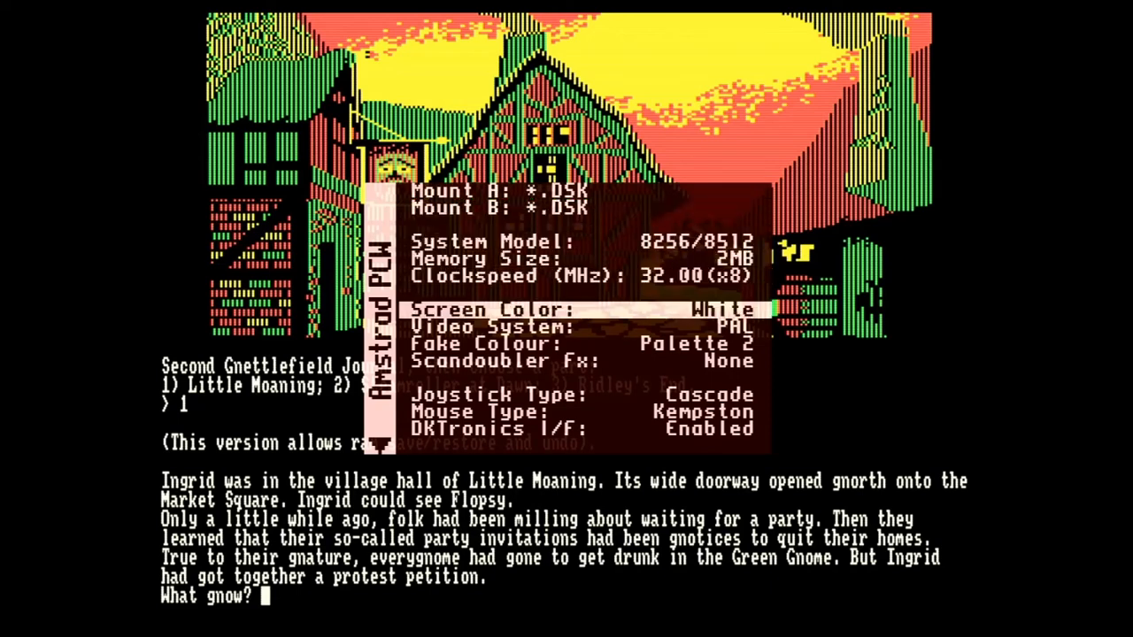
Cycle the screen tint through amber and other colours, then re-enable fake colour
click(716, 310)
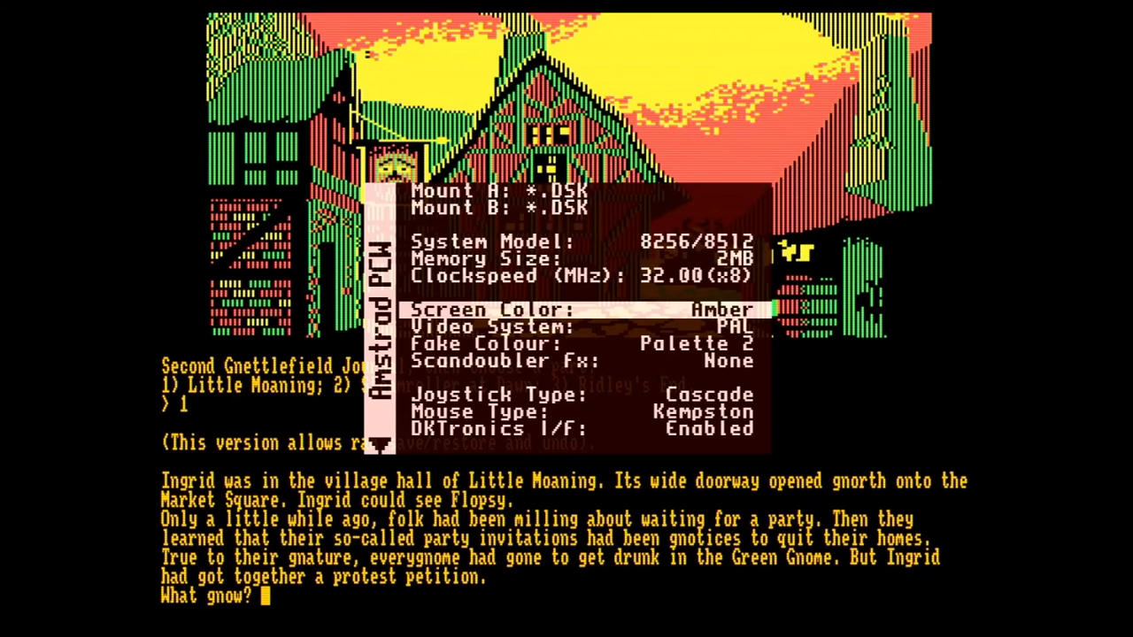
click(721, 309)
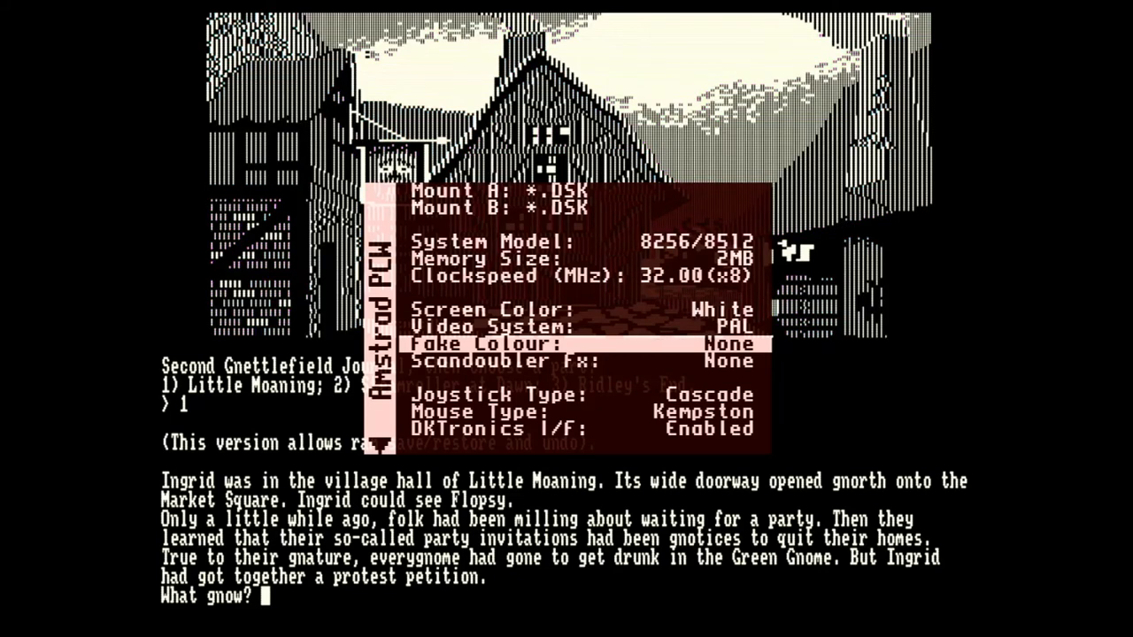
click(695, 344)
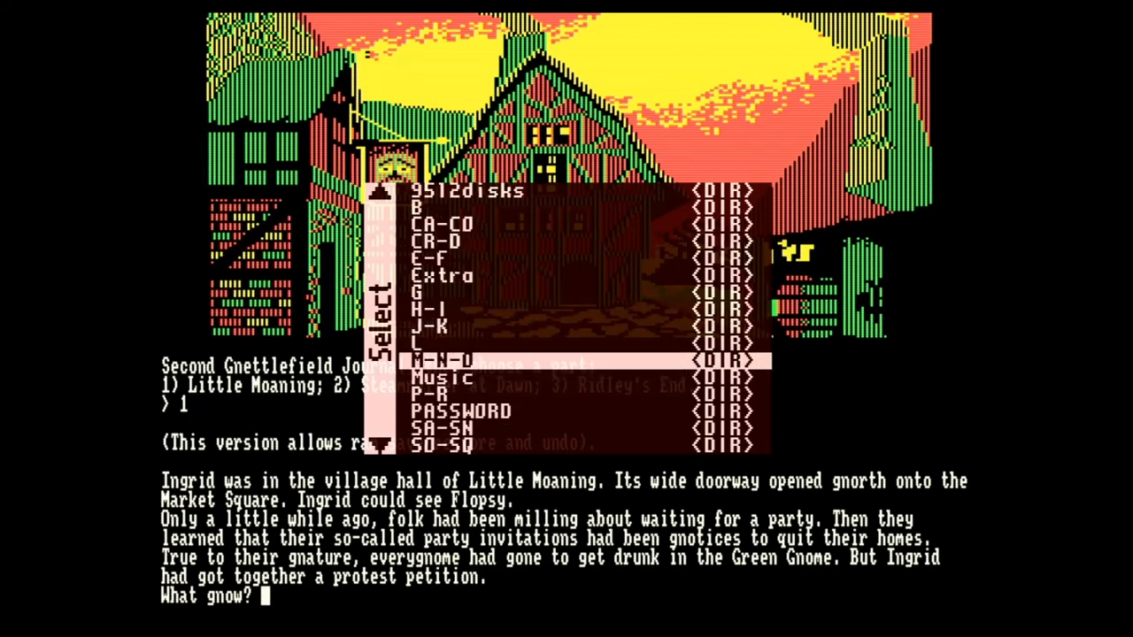
Enter the M-N-O folder of the disk image collection
key(Up)
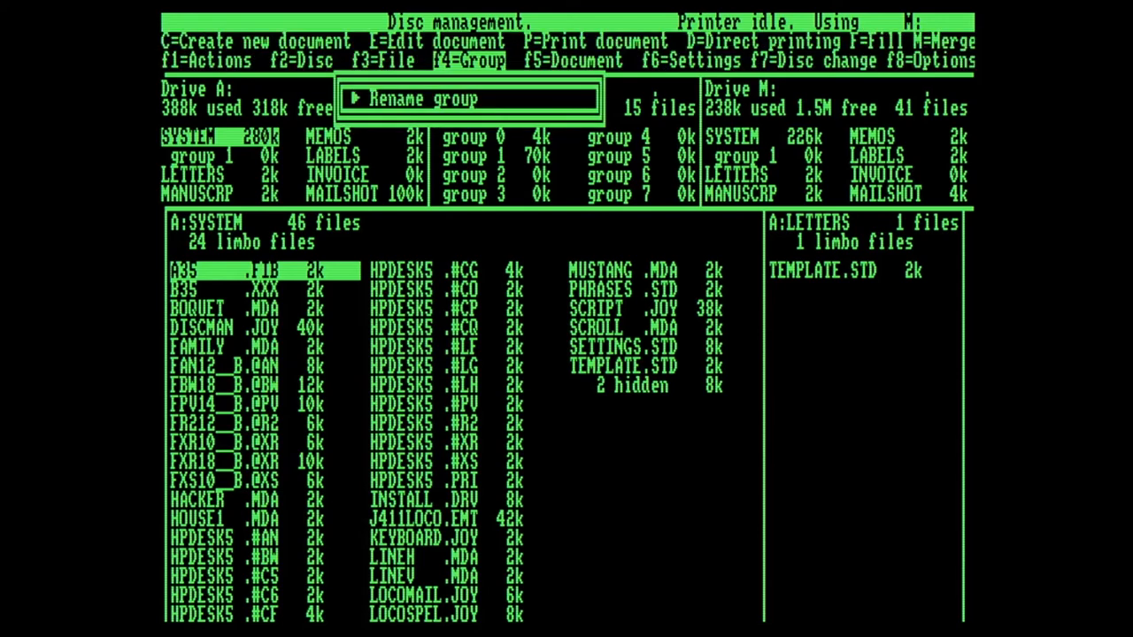
Cancel the group rename prompt in LocoScript's disc manager
key(Escape)
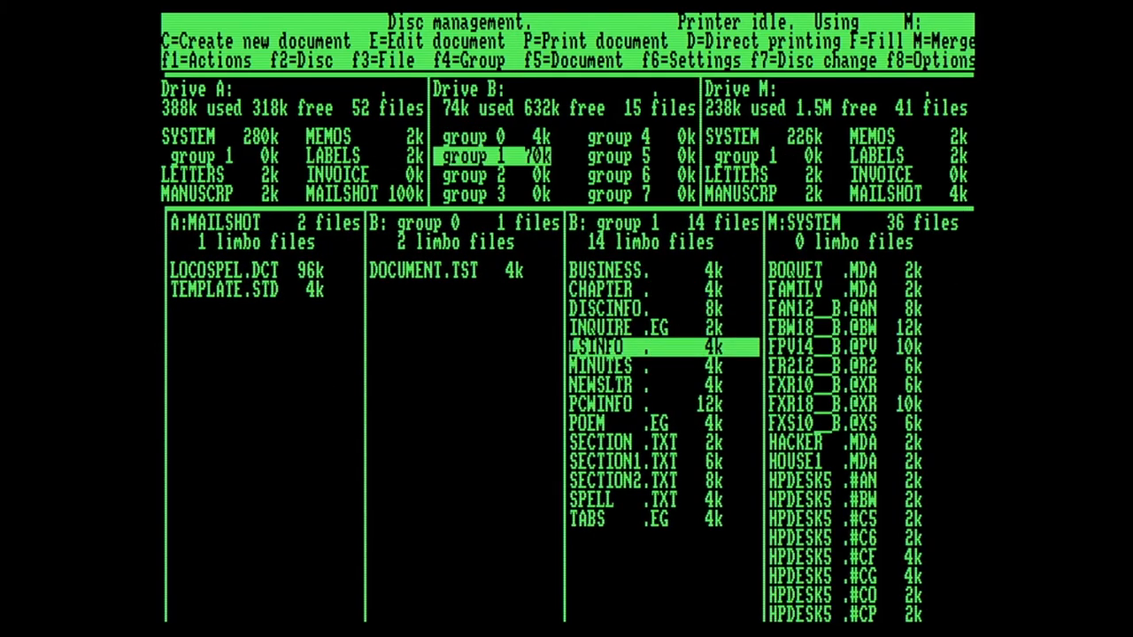
Open NEWSLTR for editing and scroll down through its text
key(down)
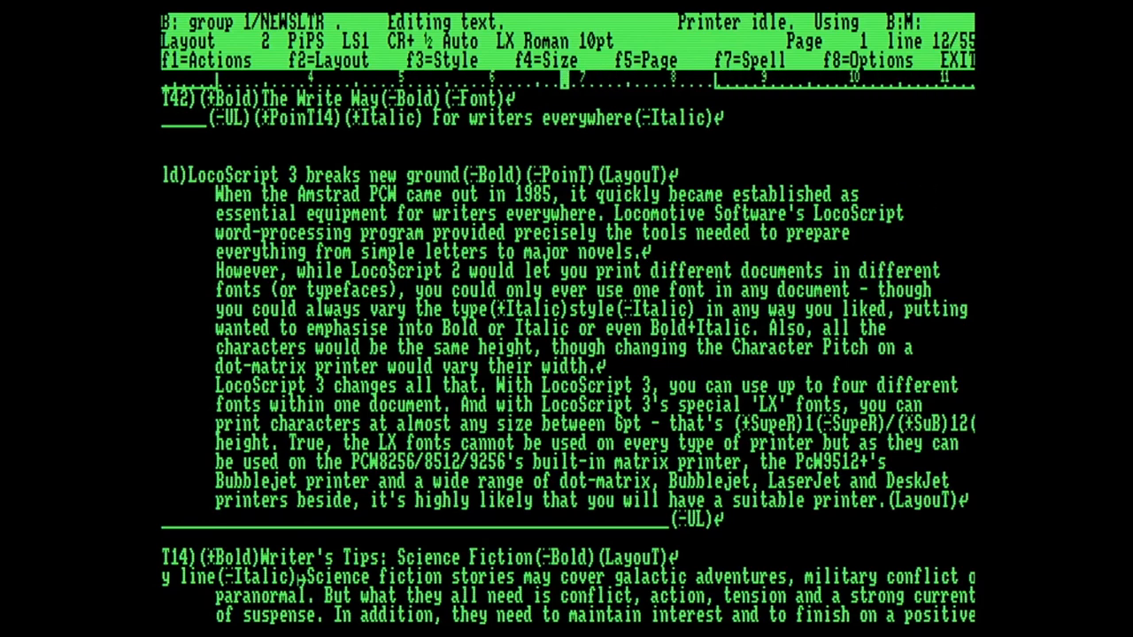
scroll(down, 3)
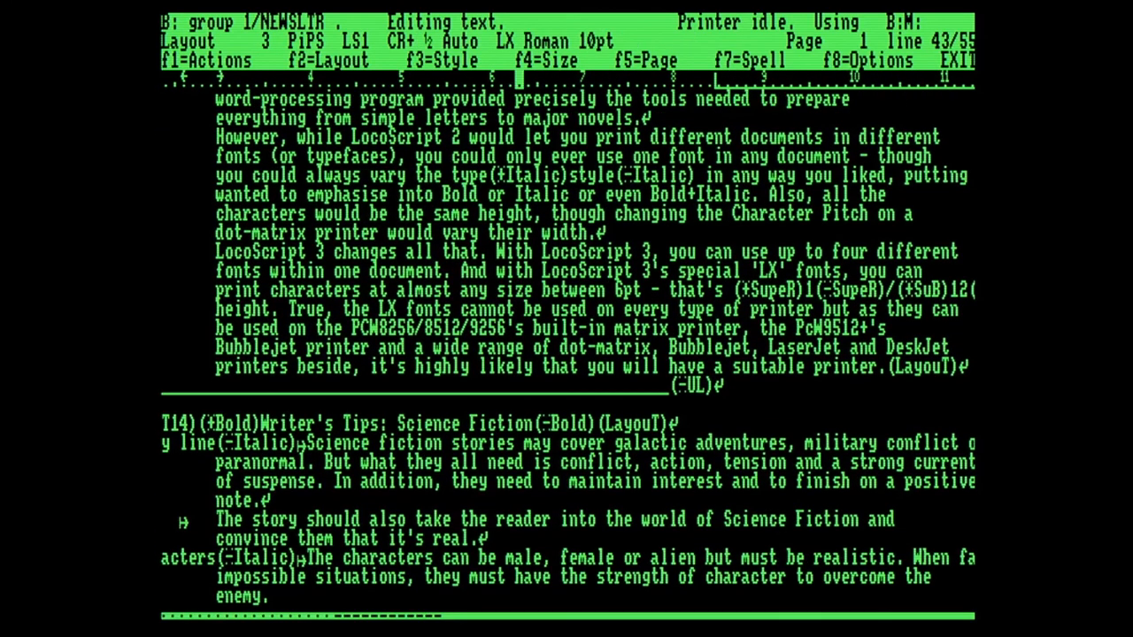